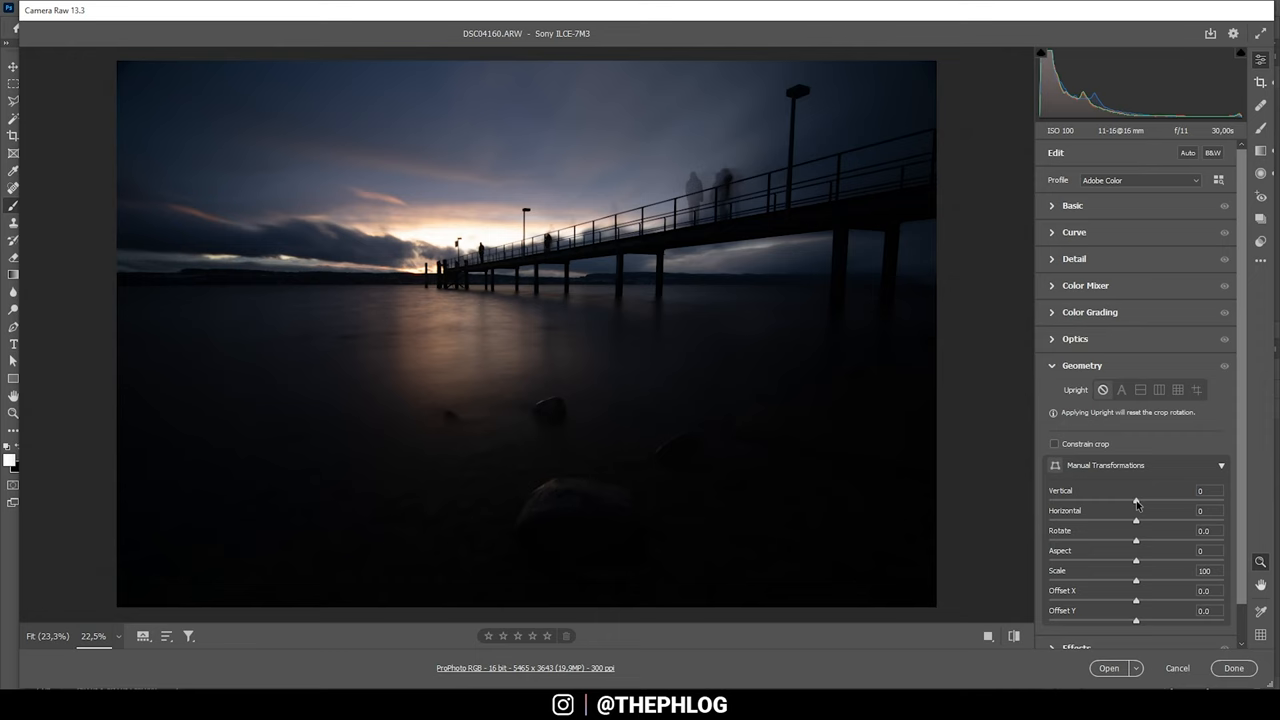
Apply a Vertical Geometry correction of about +15 so the pier posts stand upright.
{"action": "left_click_drag", "start_coordinate": [1136, 496], "coordinate": [1144, 496]}
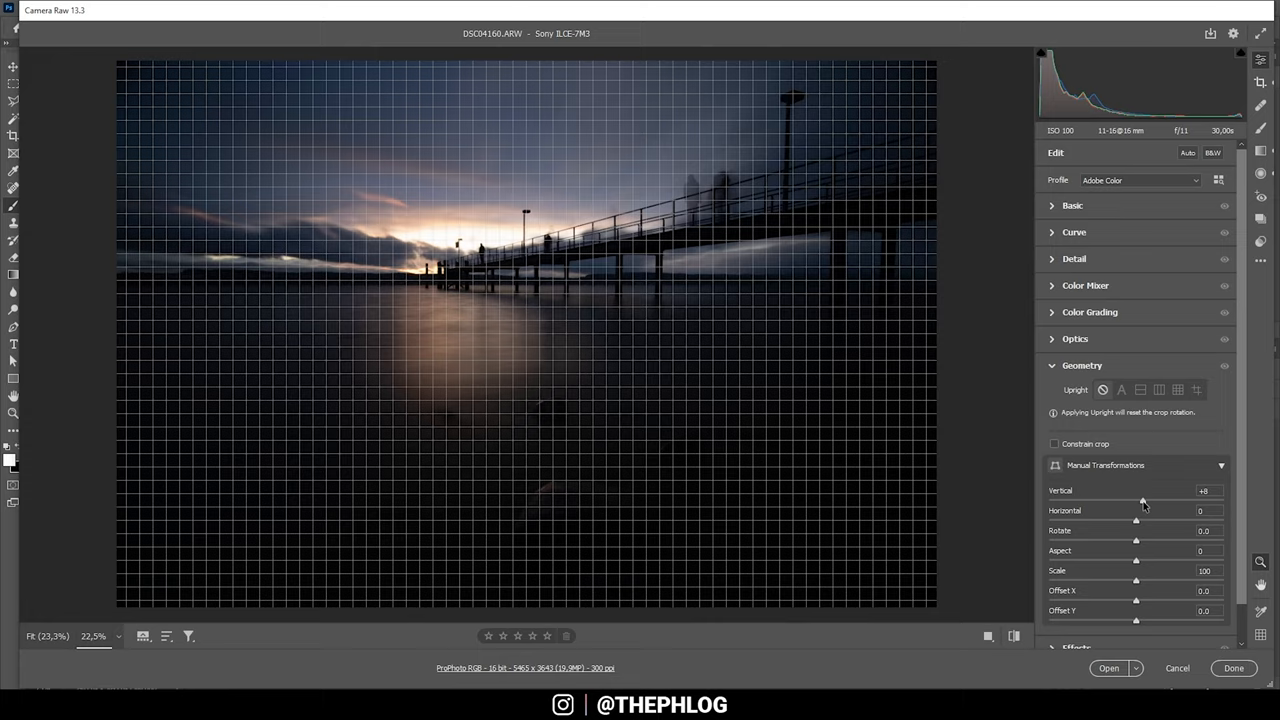
{"action": "left_click_drag", "start_coordinate": [1144, 500], "coordinate": [1150, 500]}
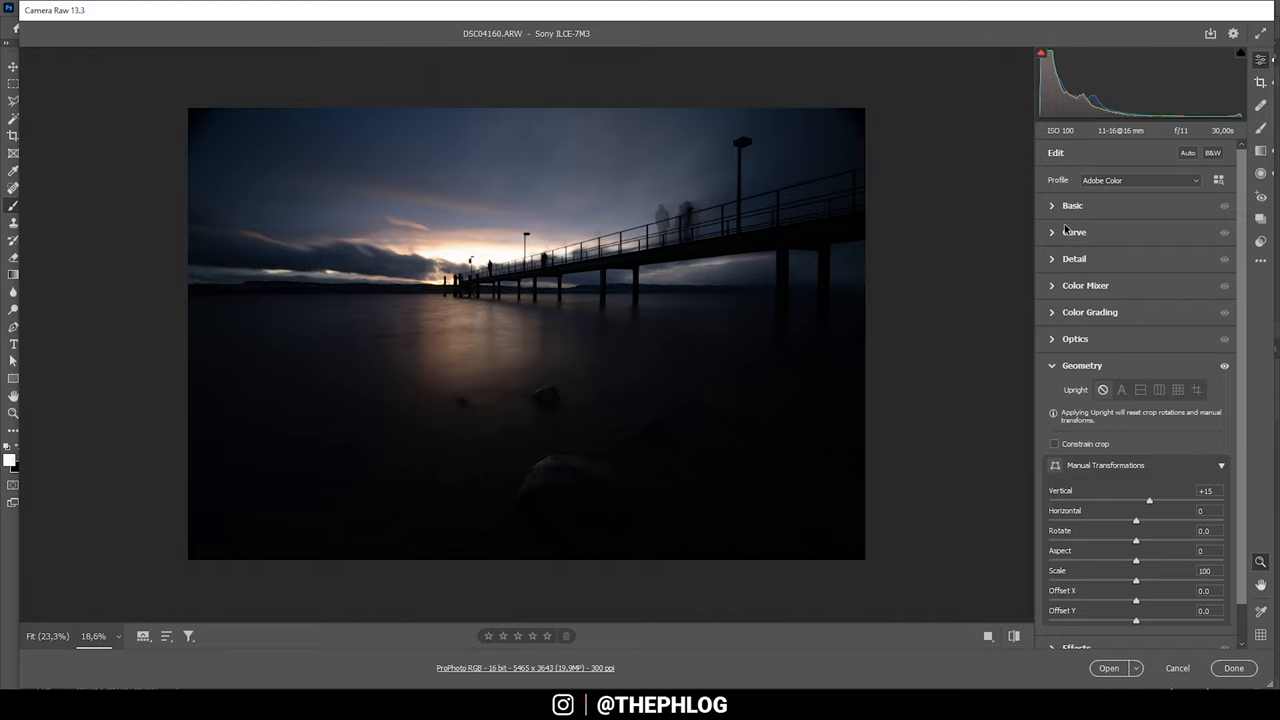
Set the profile to Adobe Standard and raise Temperature in Basic to warm the white balance.
{"action": "left_click", "coordinate": [1138, 180]}
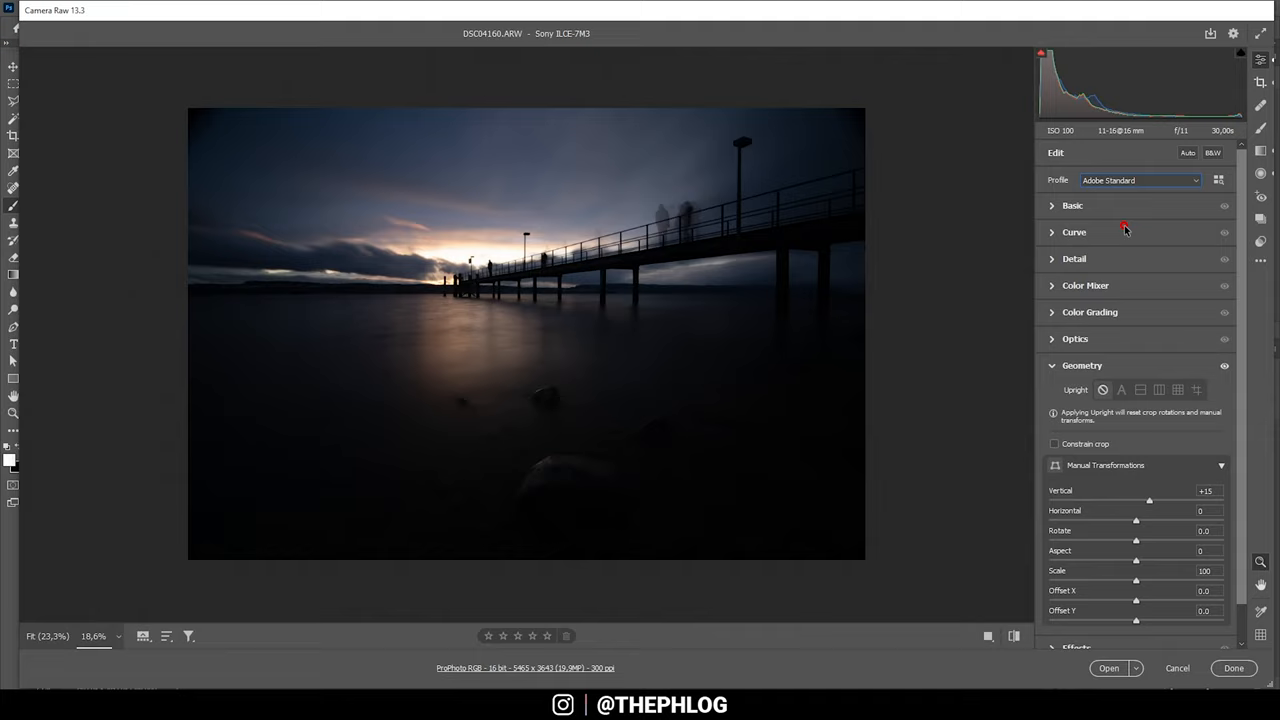
{"action": "left_click", "coordinate": [1072, 204]}
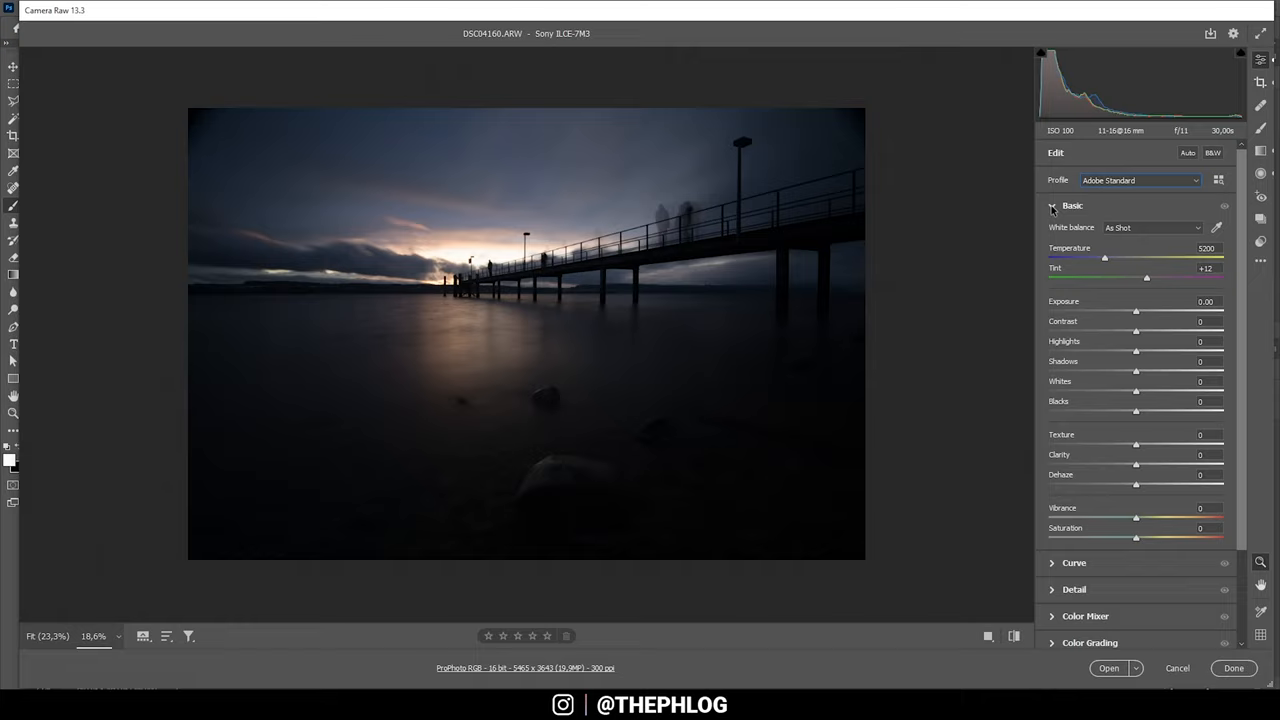
{"action": "left_click_drag", "start_coordinate": [1104, 258], "coordinate": [1110, 258]}
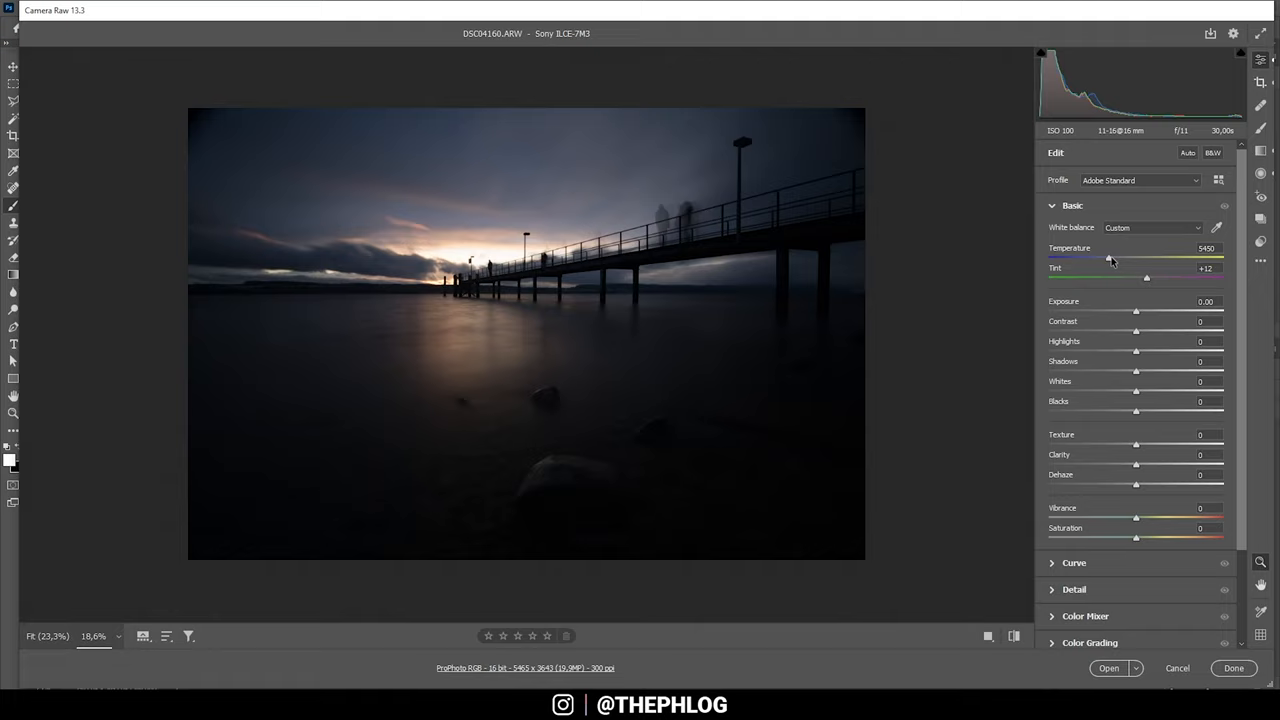
{"action": "left_click_drag", "start_coordinate": [1110, 256], "coordinate": [1114, 256]}
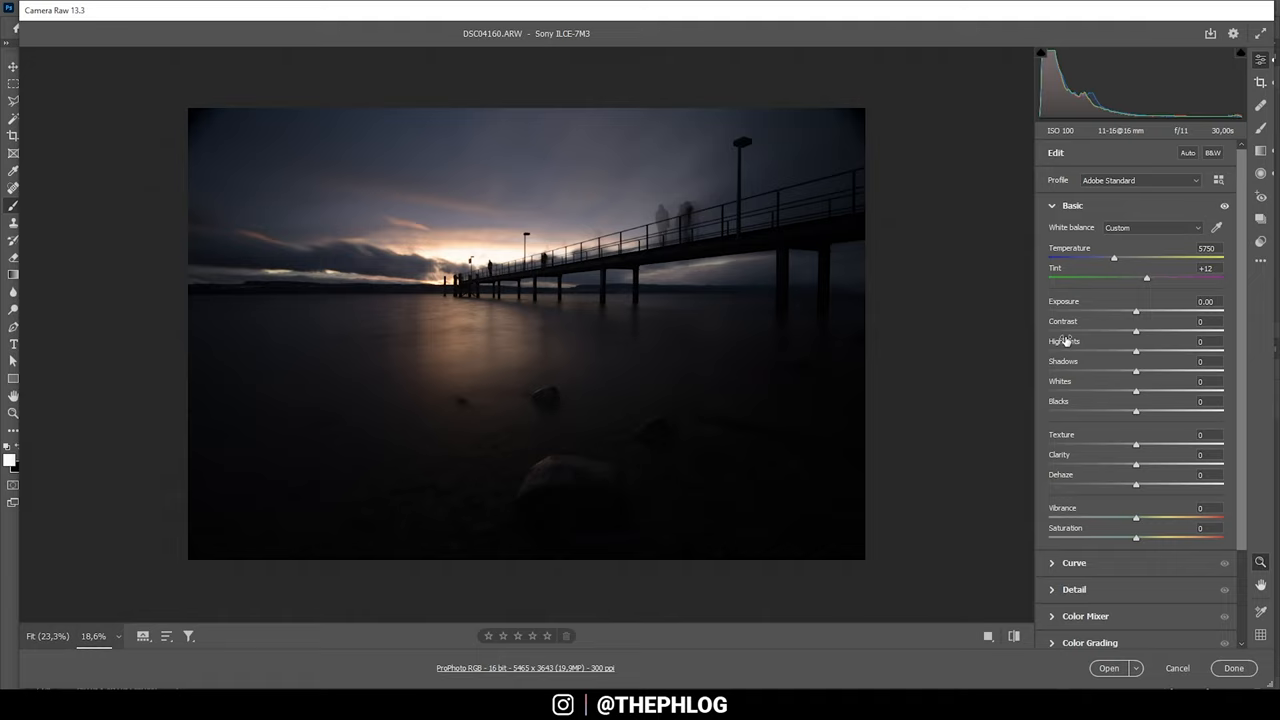
Set Exposure to +0.25, Shadows to about +34 and Blacks to +21.
{"action": "left_click_drag", "start_coordinate": [1136, 312], "coordinate": [1144, 312]}
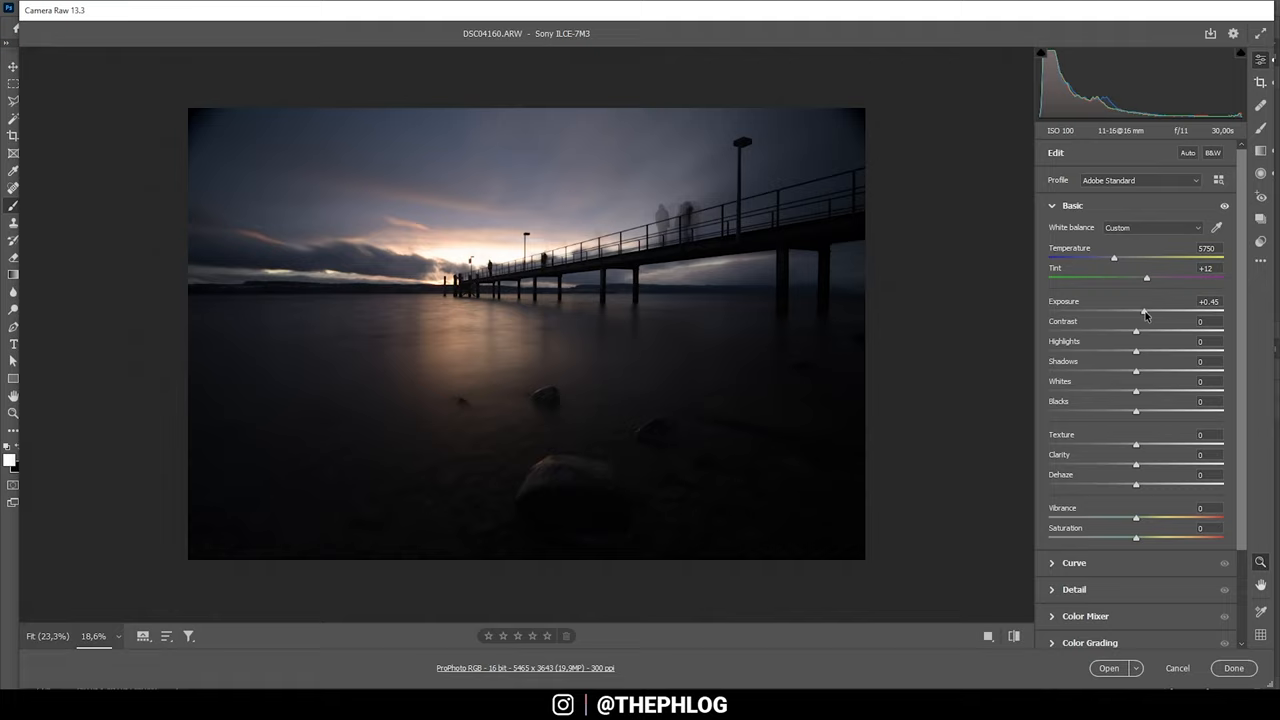
{"action": "left_click_drag", "start_coordinate": [1144, 312], "coordinate": [1136, 312]}
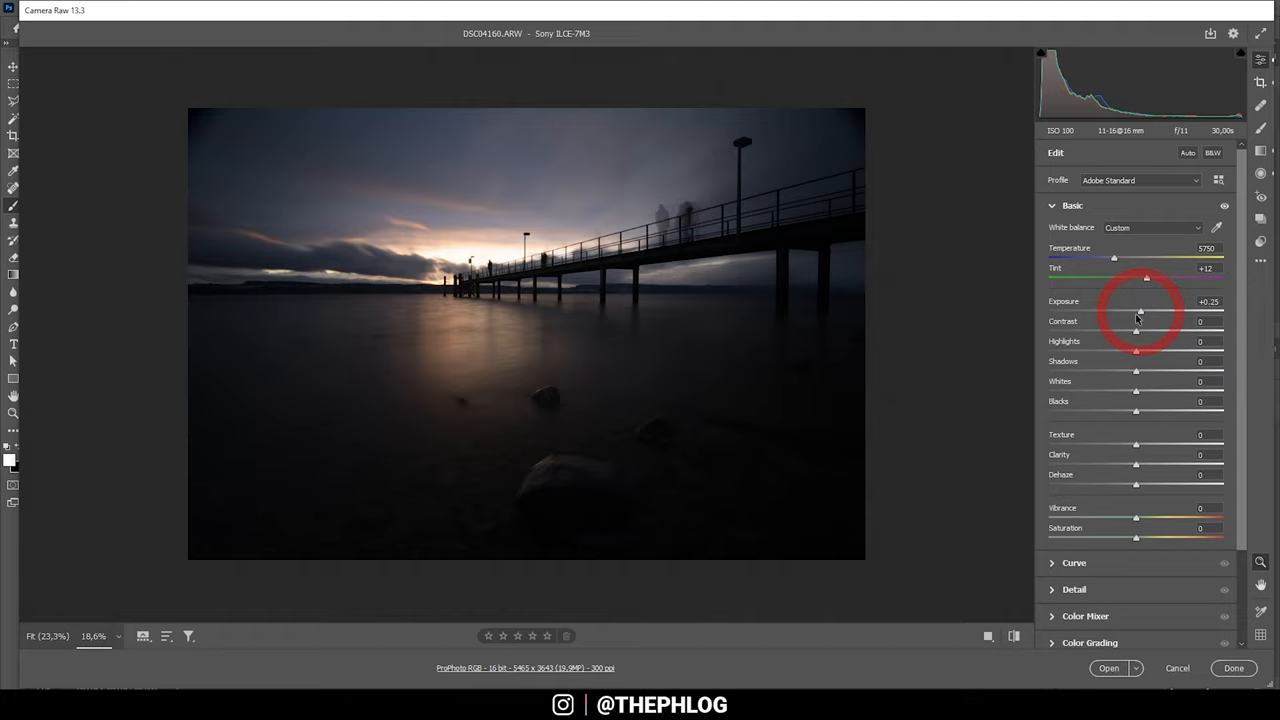
{"action": "left_click_drag", "start_coordinate": [1136, 370], "coordinate": [1150, 370]}
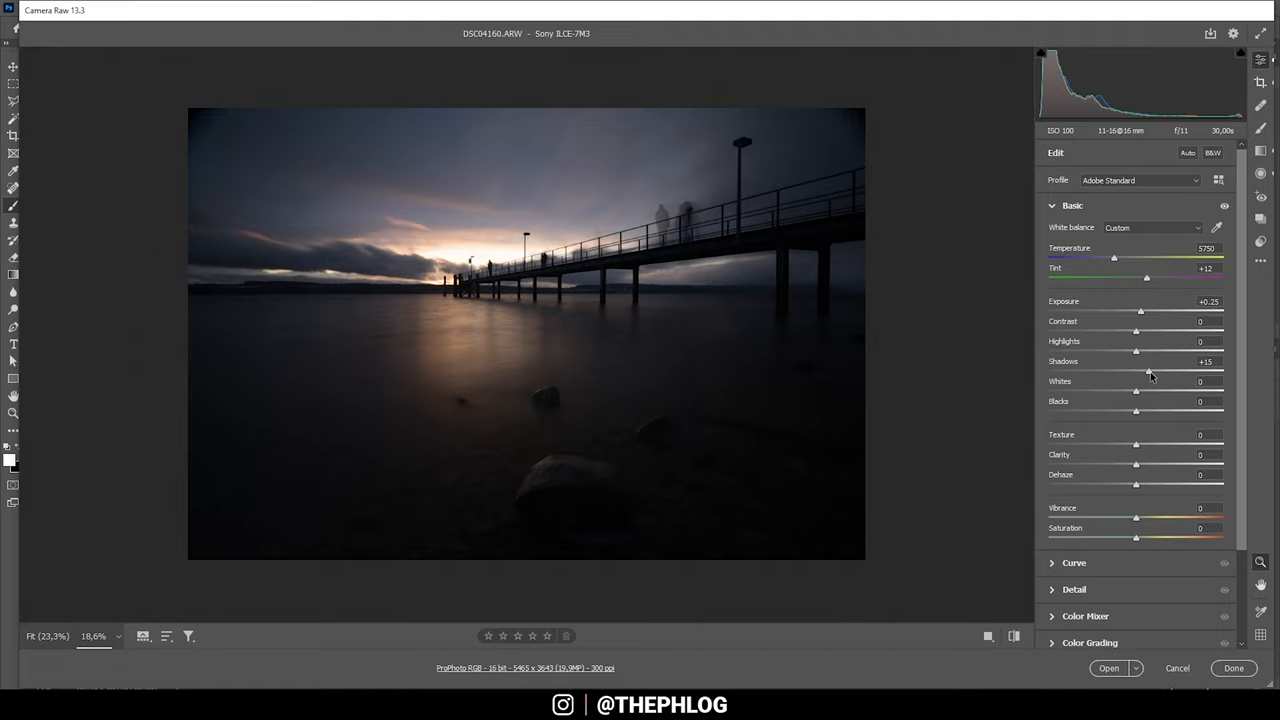
{"action": "left_click_drag", "start_coordinate": [1146, 370], "coordinate": [1164, 370]}
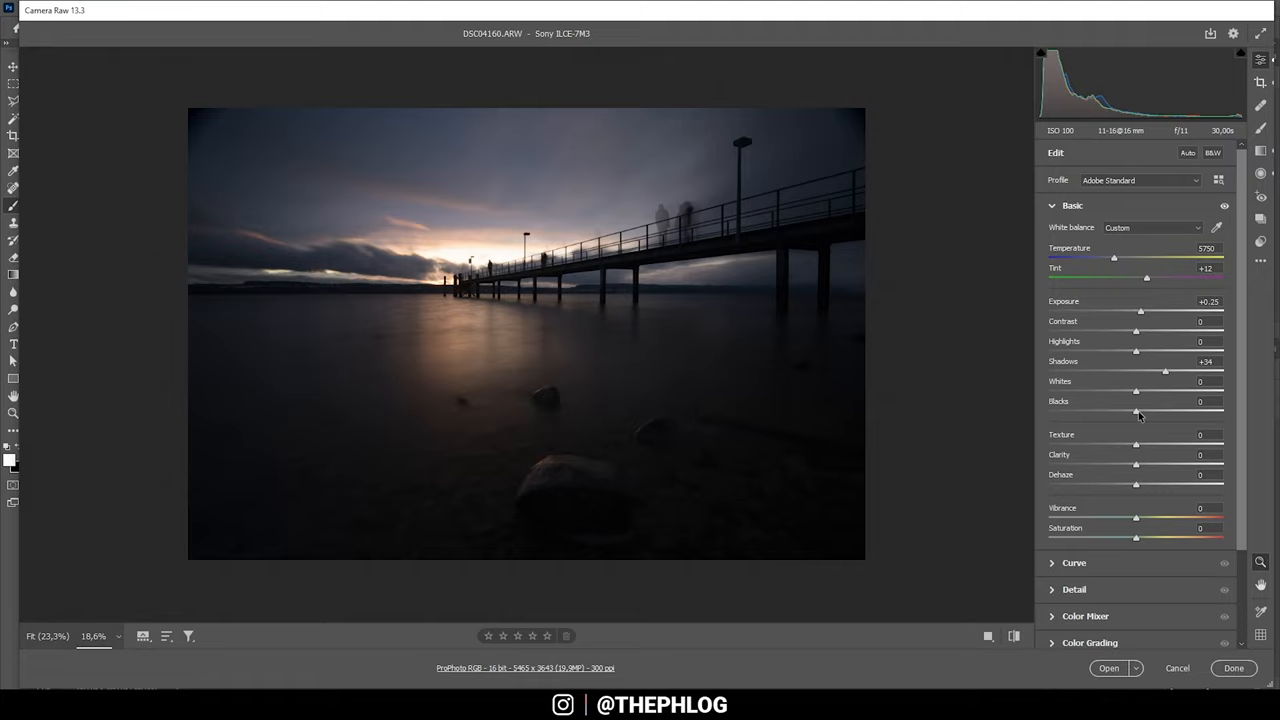
{"action": "left_click_drag", "start_coordinate": [1136, 412], "coordinate": [1156, 412]}
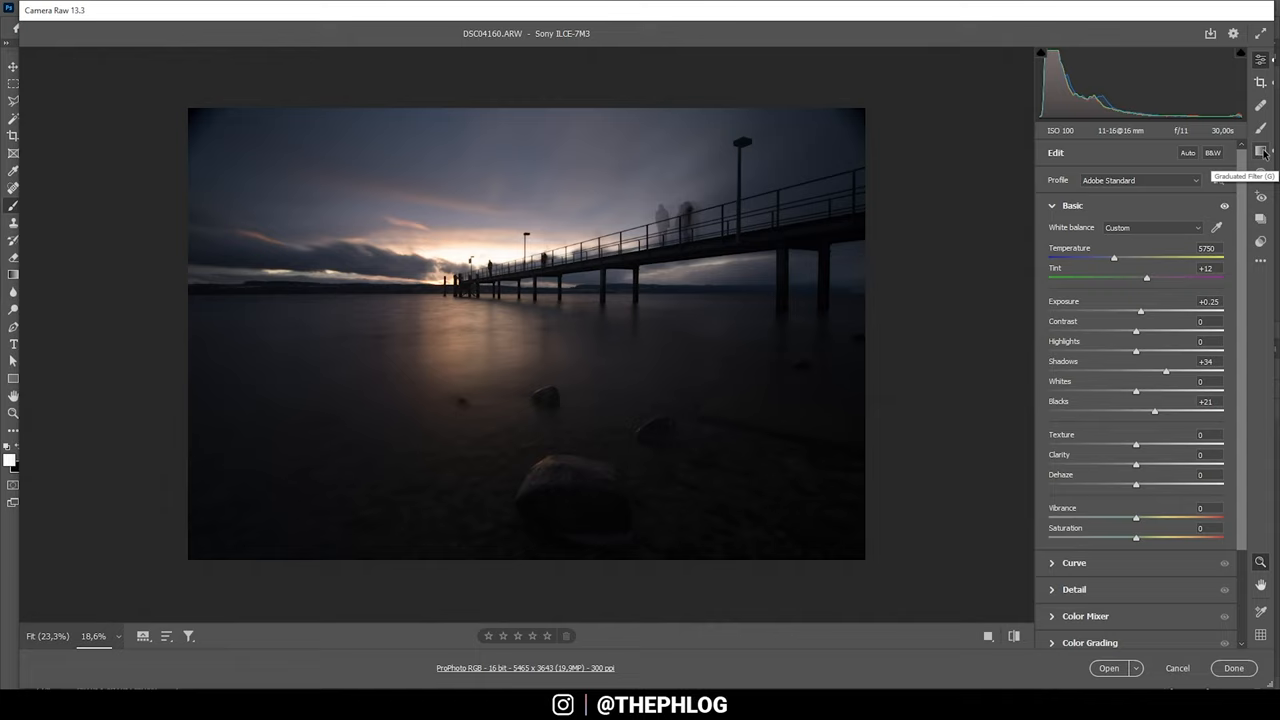
Add a Graduated Filter with Visualize Luminance Map on and Luminance Range limited to 0/84.
{"action": "left_click", "coordinate": [1260, 150]}
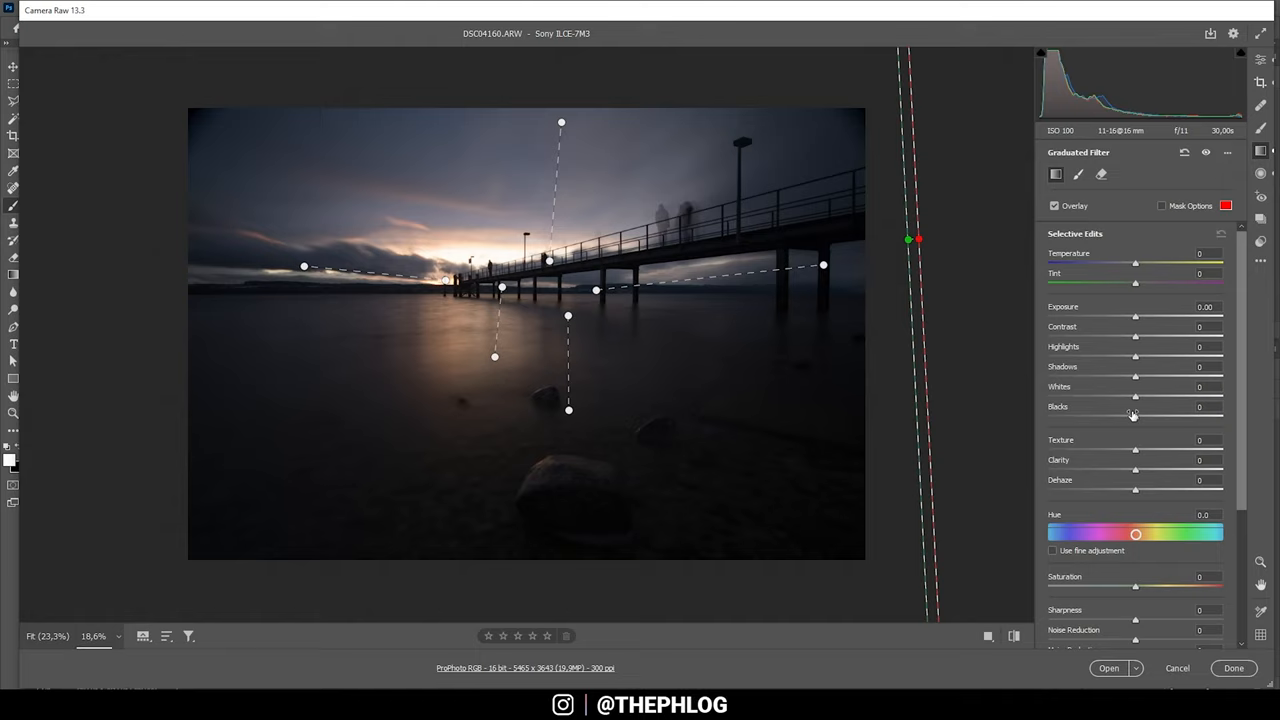
{"action": "scroll", "scroll_direction": "down", "scroll_amount": 3}
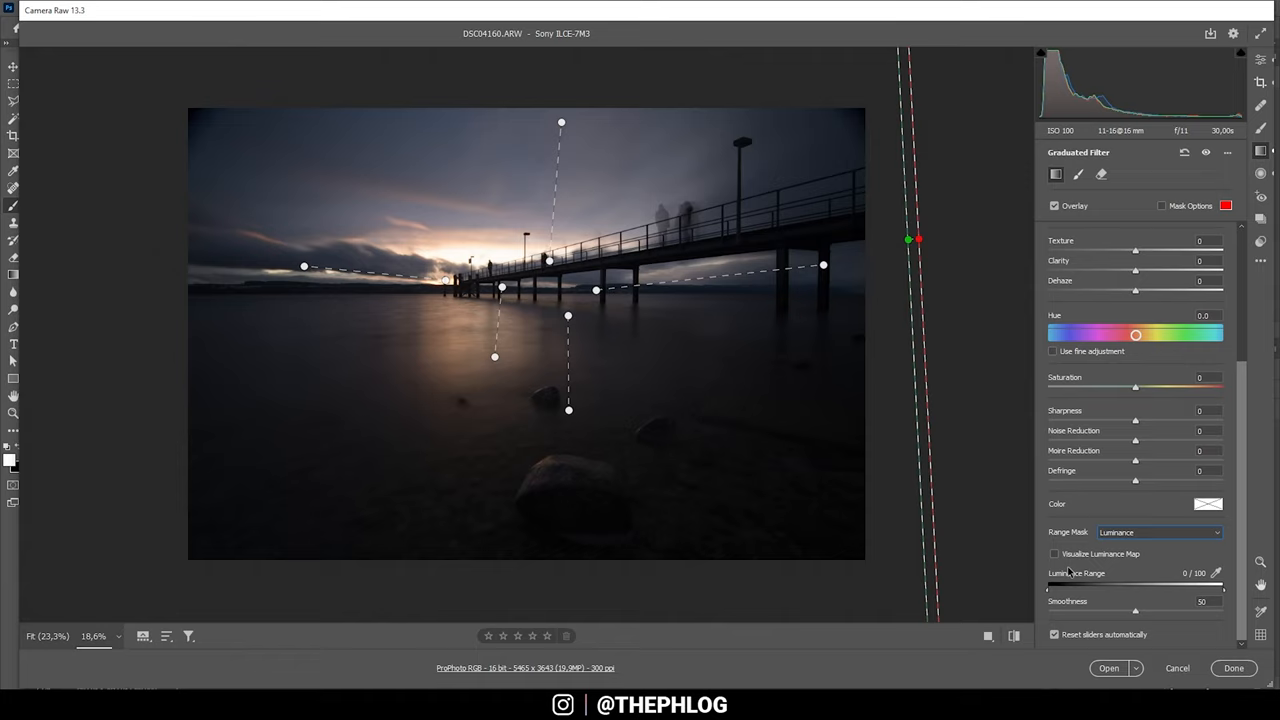
{"action": "left_click", "coordinate": [1054, 552]}
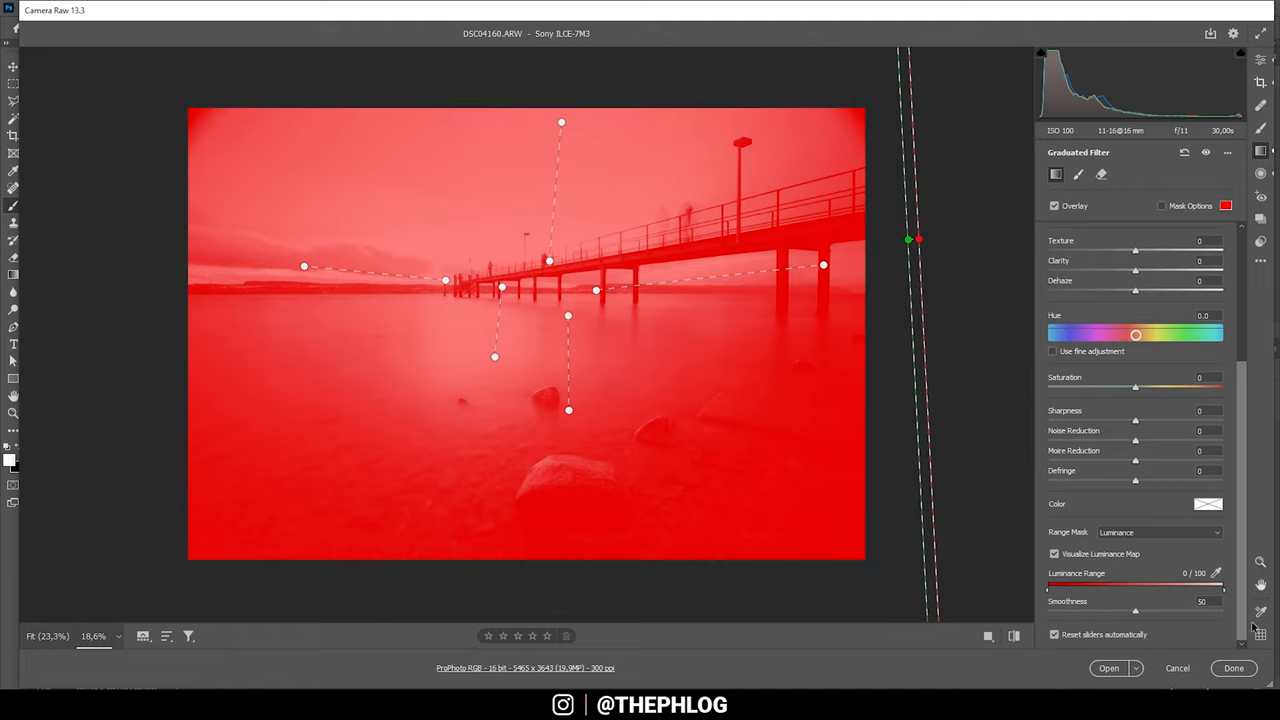
{"action": "left_click_drag", "start_coordinate": [1212, 584], "coordinate": [1200, 584]}
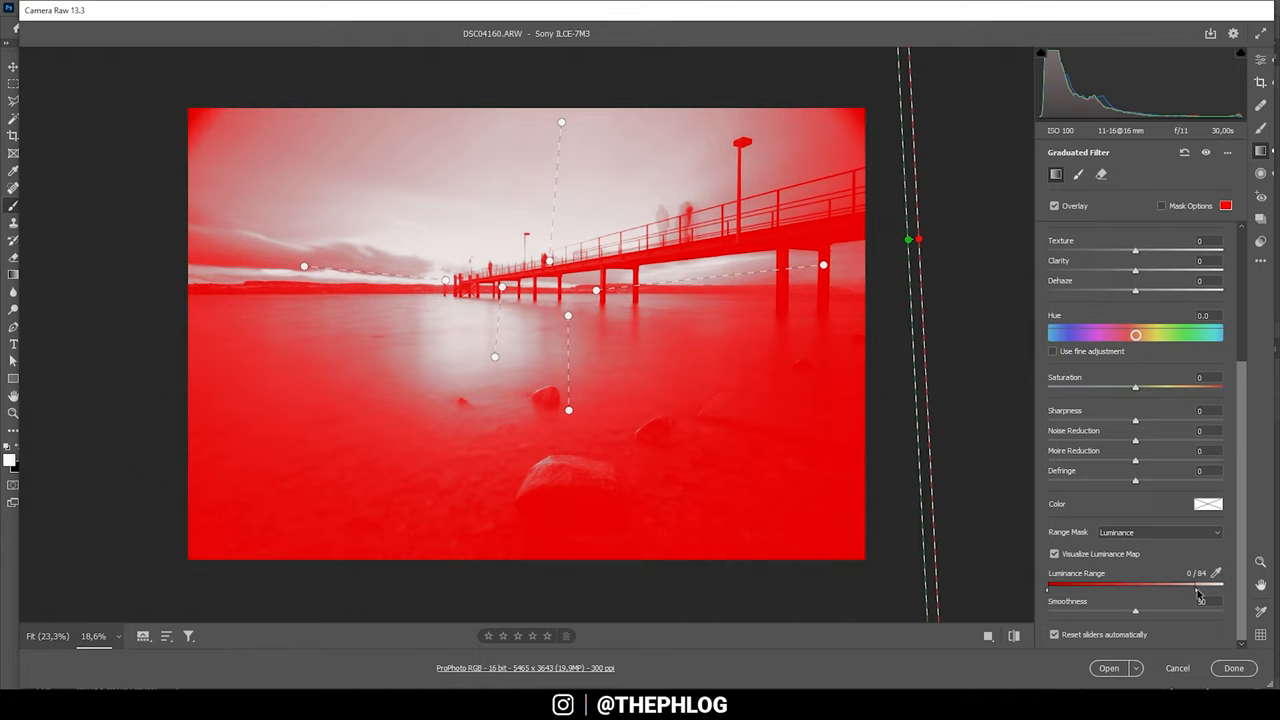
{"action": "left_click_drag", "start_coordinate": [1136, 610], "coordinate": [1196, 610]}
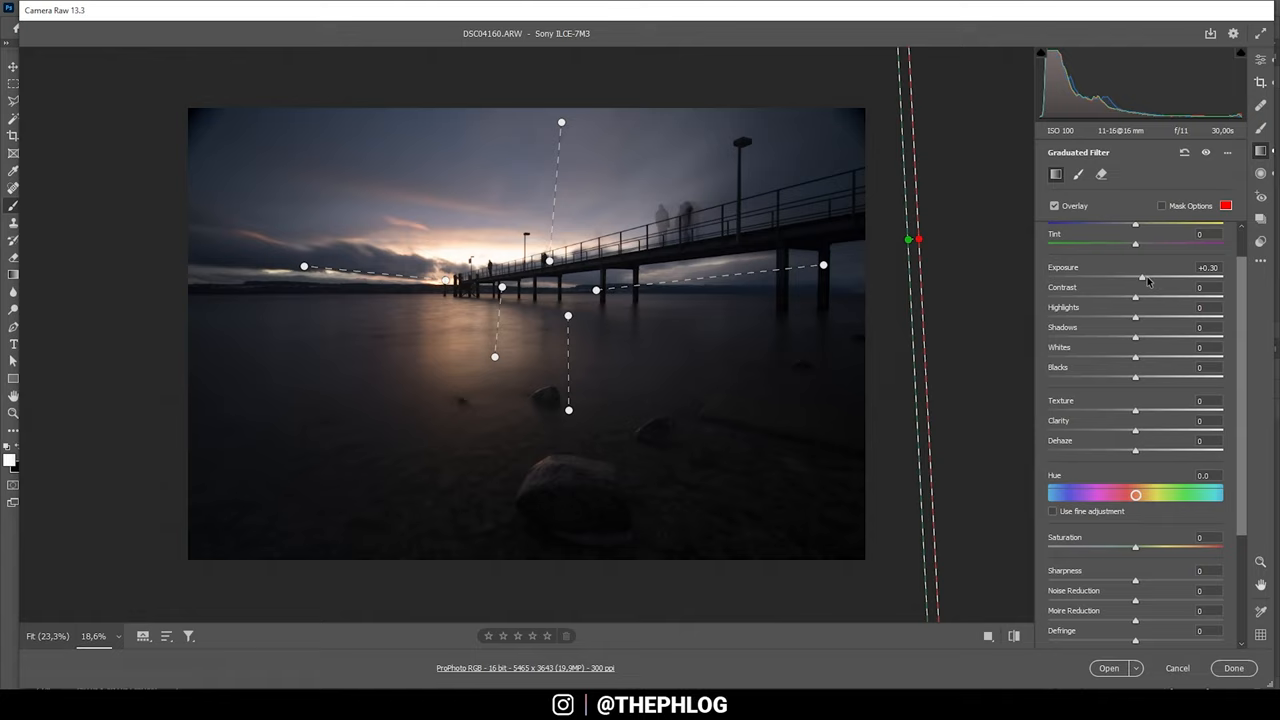
Raise the graduated filter's Exposure strongly to brighten the dark water, rocks and sky.
{"action": "left_click_drag", "start_coordinate": [1140, 276], "coordinate": [1170, 276]}
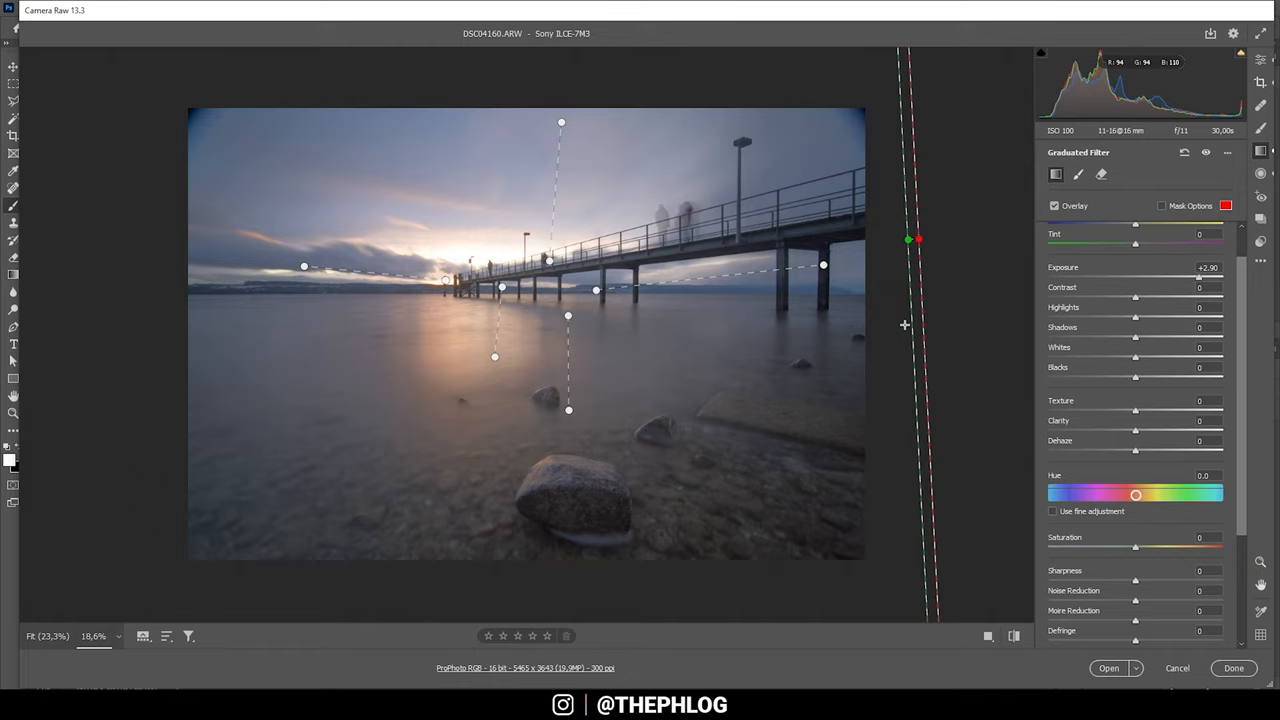
{"action": "left_click_drag", "start_coordinate": [1136, 308], "coordinate": [1048, 308]}
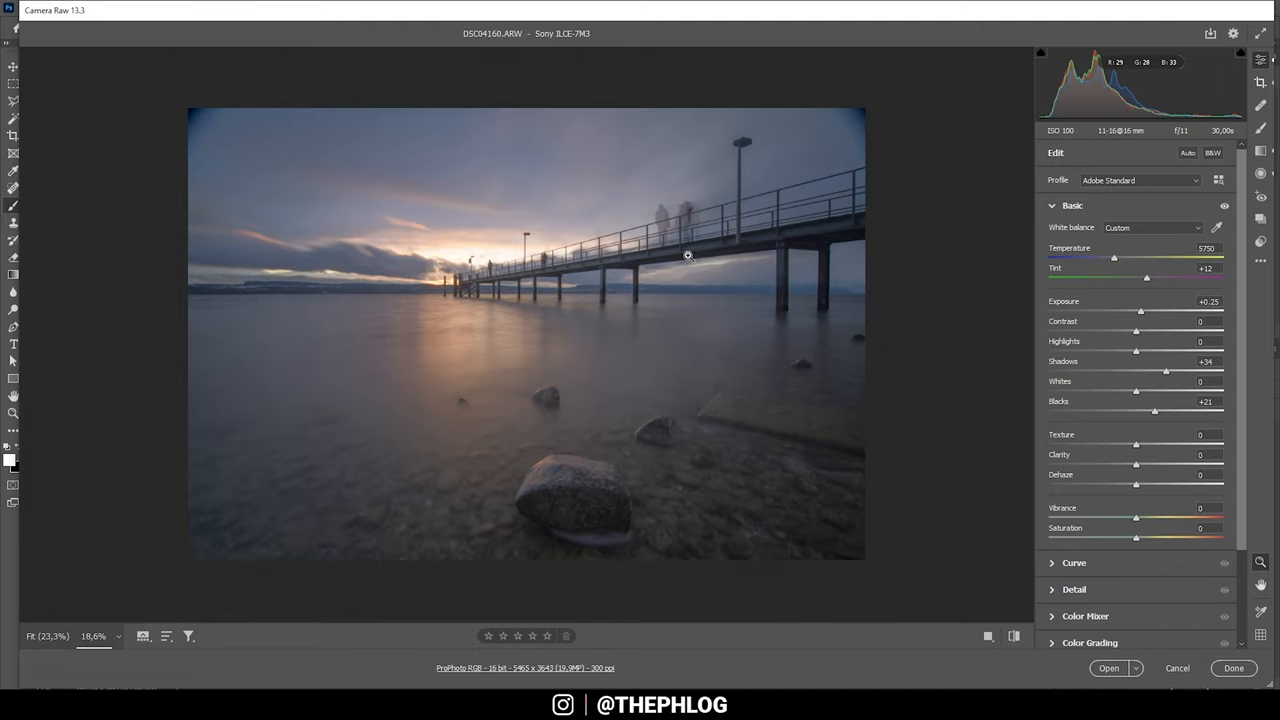
Raise global Contrast to +18 and adjust Dehaze.
{"action": "left_click_drag", "start_coordinate": [1136, 332], "coordinate": [1148, 332]}
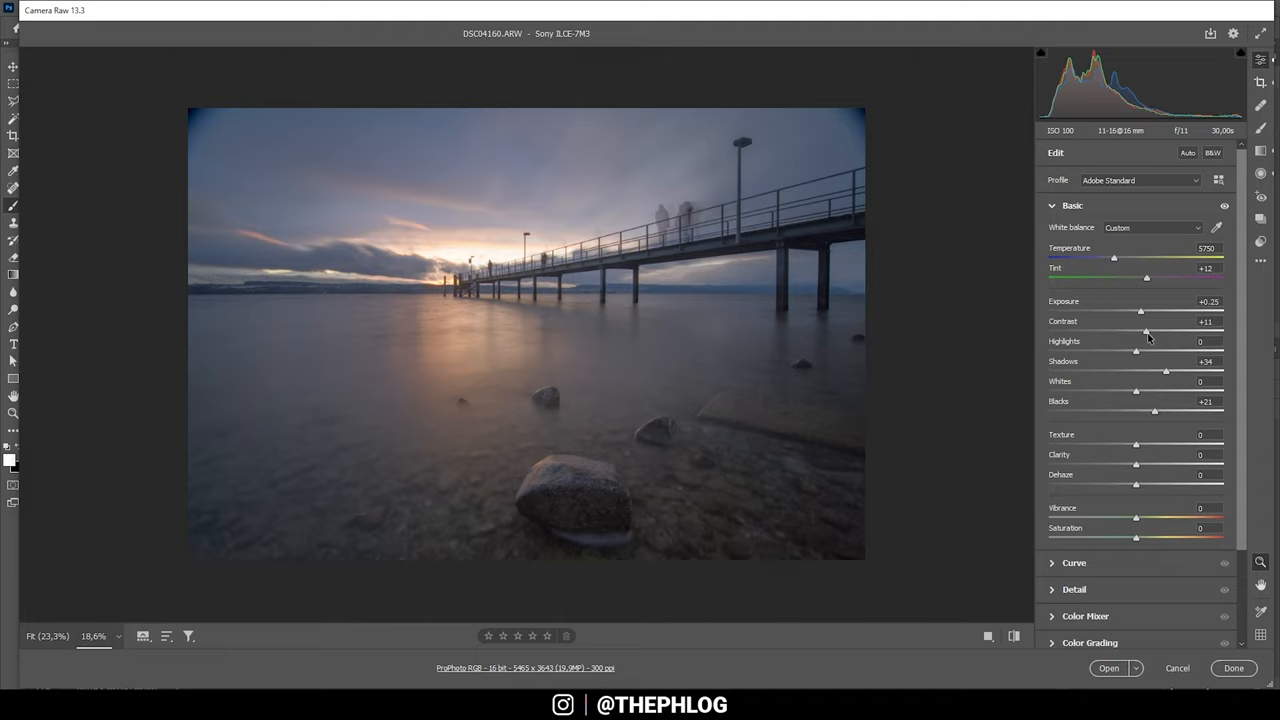
{"action": "left_click_drag", "start_coordinate": [1140, 332], "coordinate": [1152, 332]}
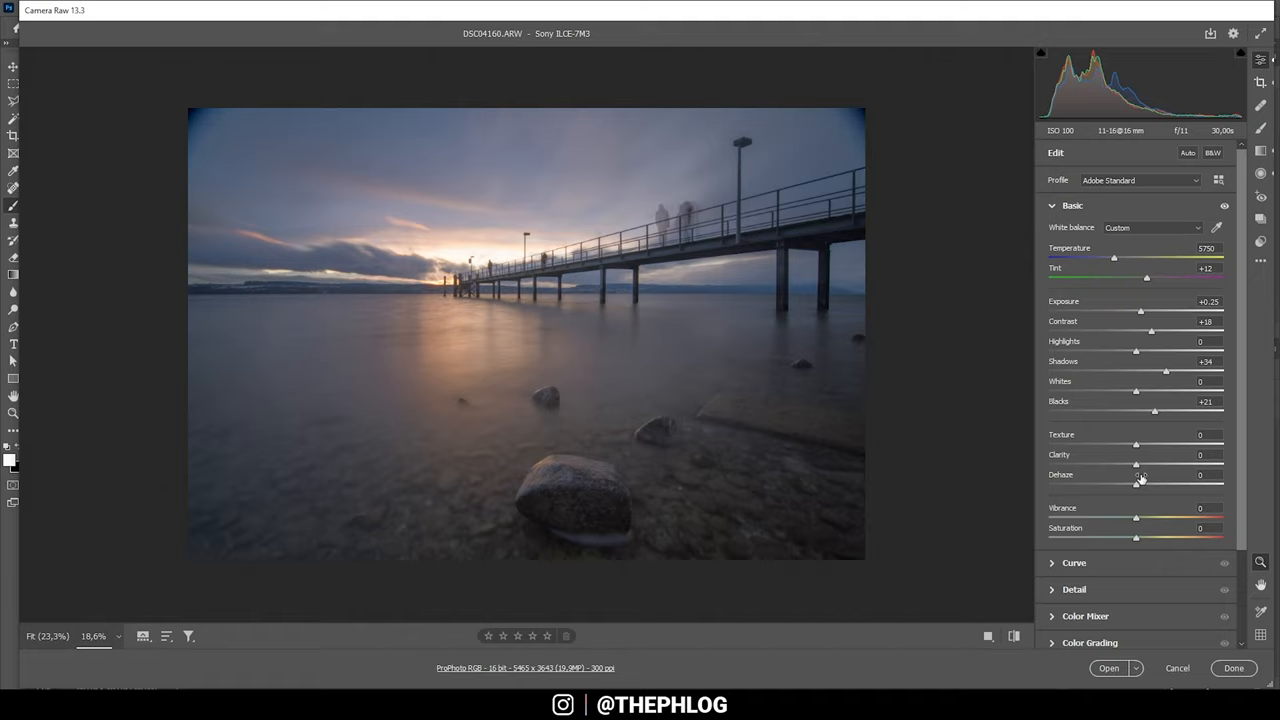
{"action": "left_click_drag", "start_coordinate": [1136, 518], "coordinate": [1148, 518]}
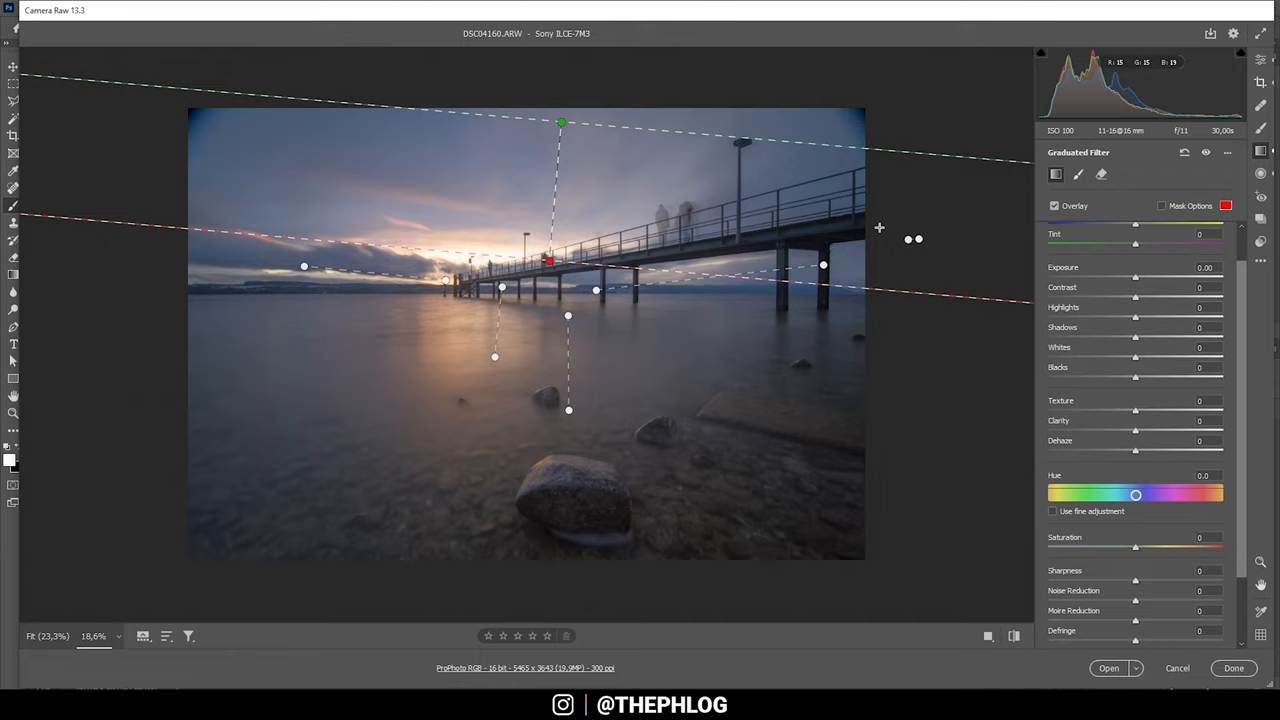
Draw gradients across the sky, pier side and water, raising Whites, Clarity and Highlights.
{"action": "left_click_drag", "start_coordinate": [1136, 276], "coordinate": [1124, 276]}
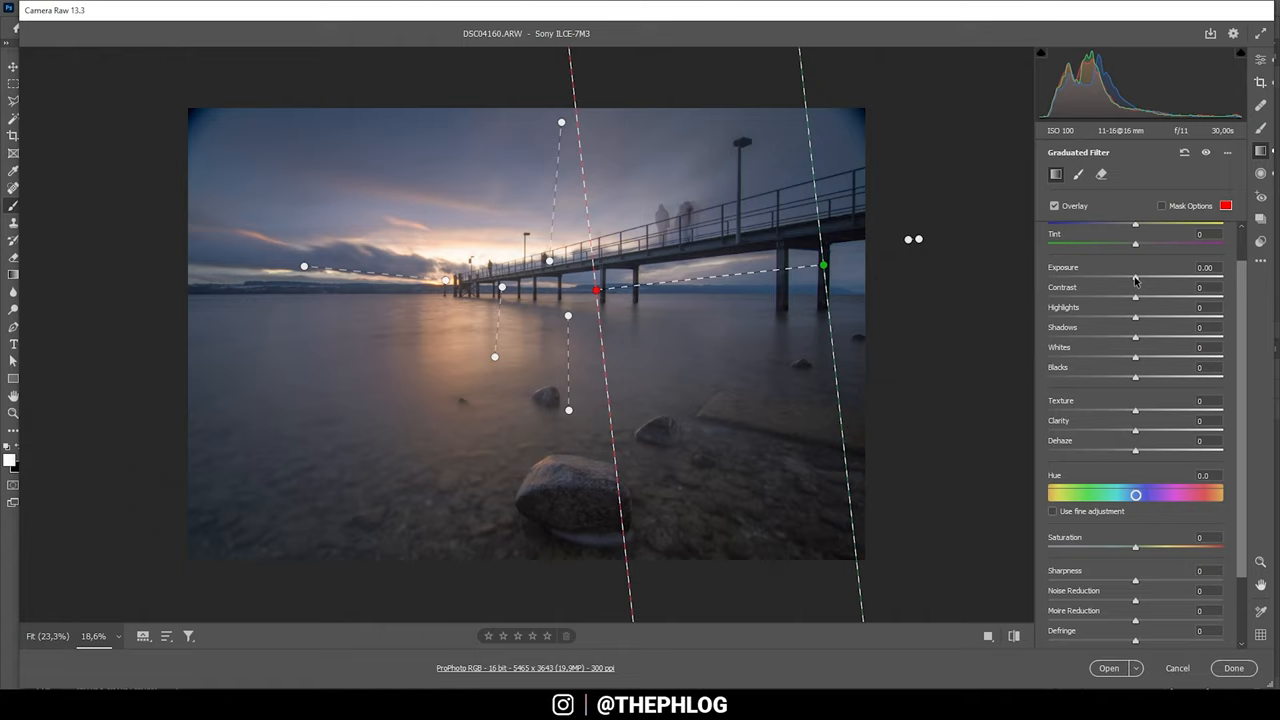
{"action": "left_click_drag", "start_coordinate": [1136, 276], "coordinate": [1124, 276]}
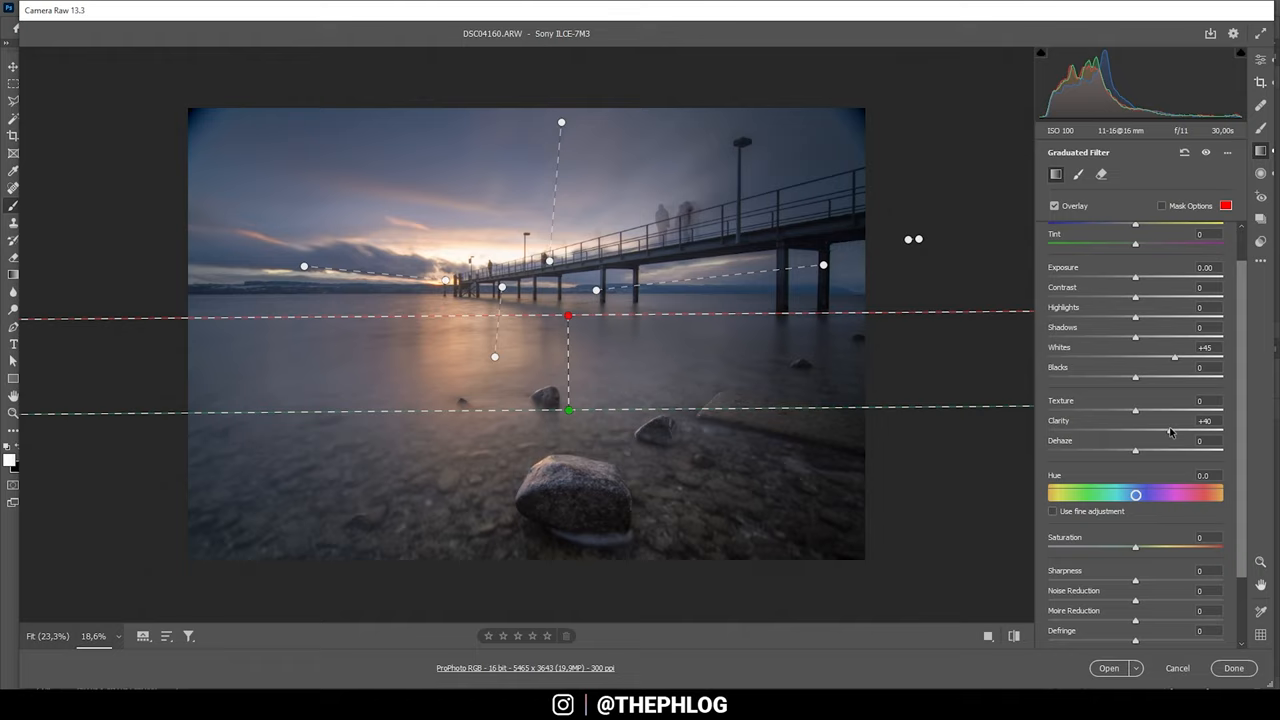
{"action": "left_click_drag", "start_coordinate": [1136, 410], "coordinate": [1170, 410]}
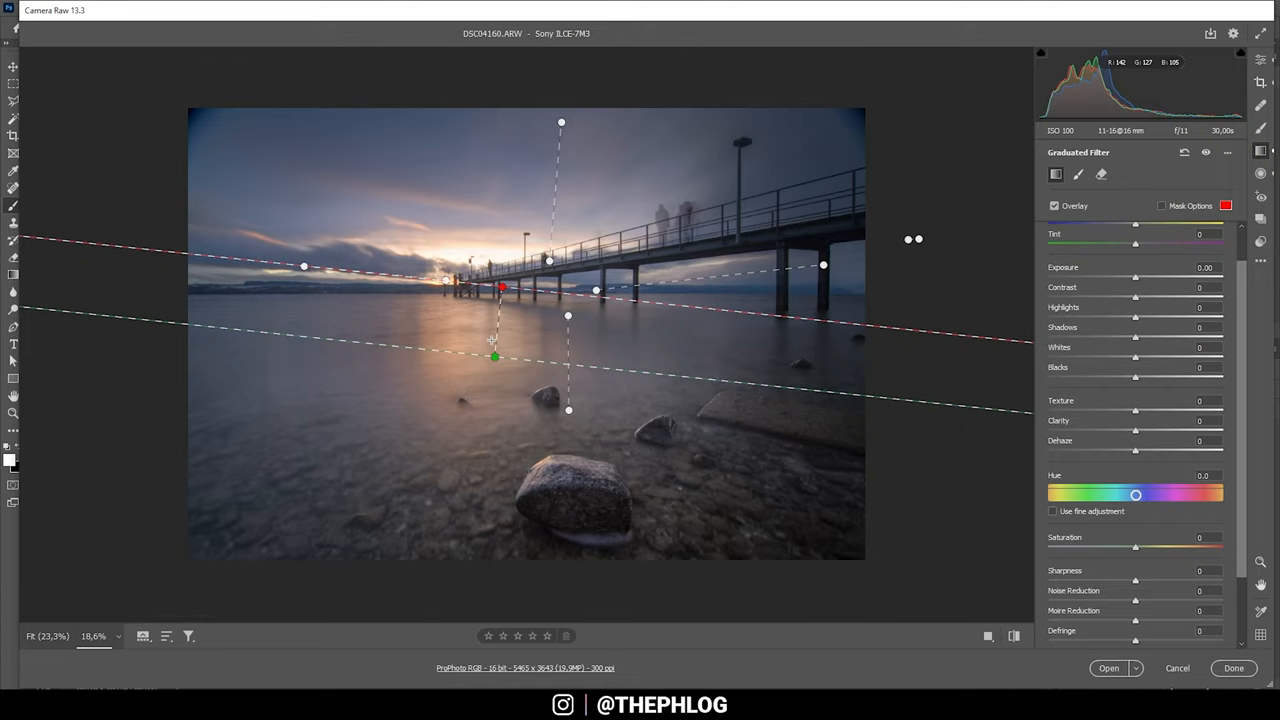
{"action": "left_click_drag", "start_coordinate": [1136, 296], "coordinate": [1164, 296]}
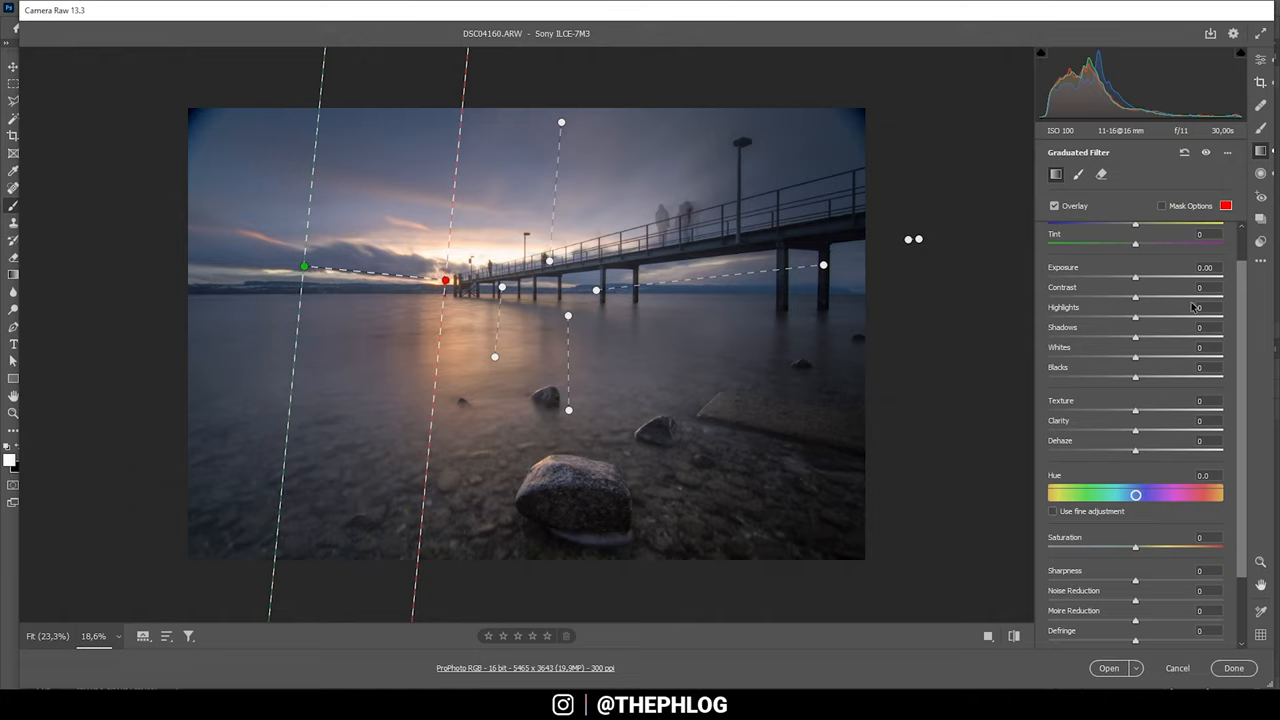
{"action": "left_click_drag", "start_coordinate": [1136, 278], "coordinate": [1124, 278]}
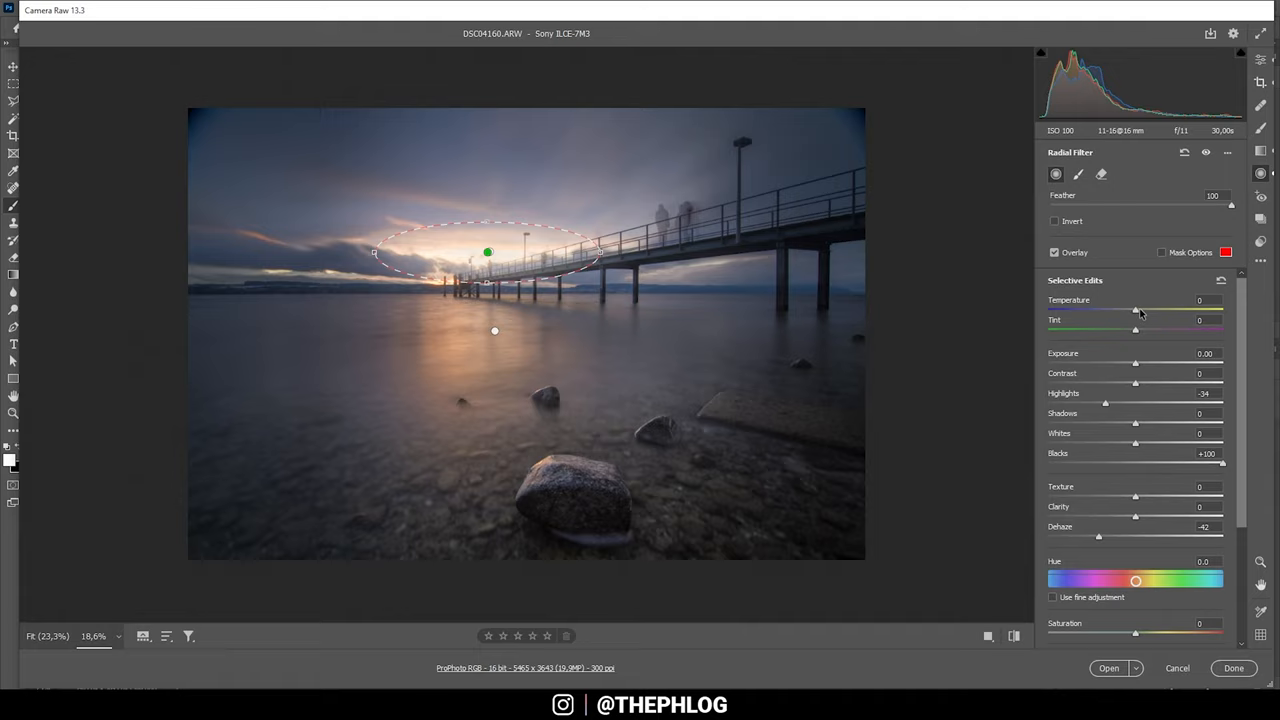
Add a Radial Filter around the sun and raise its Temperature, Tint and Blacks.
{"action": "left_click_drag", "start_coordinate": [1136, 310], "coordinate": [1164, 310]}
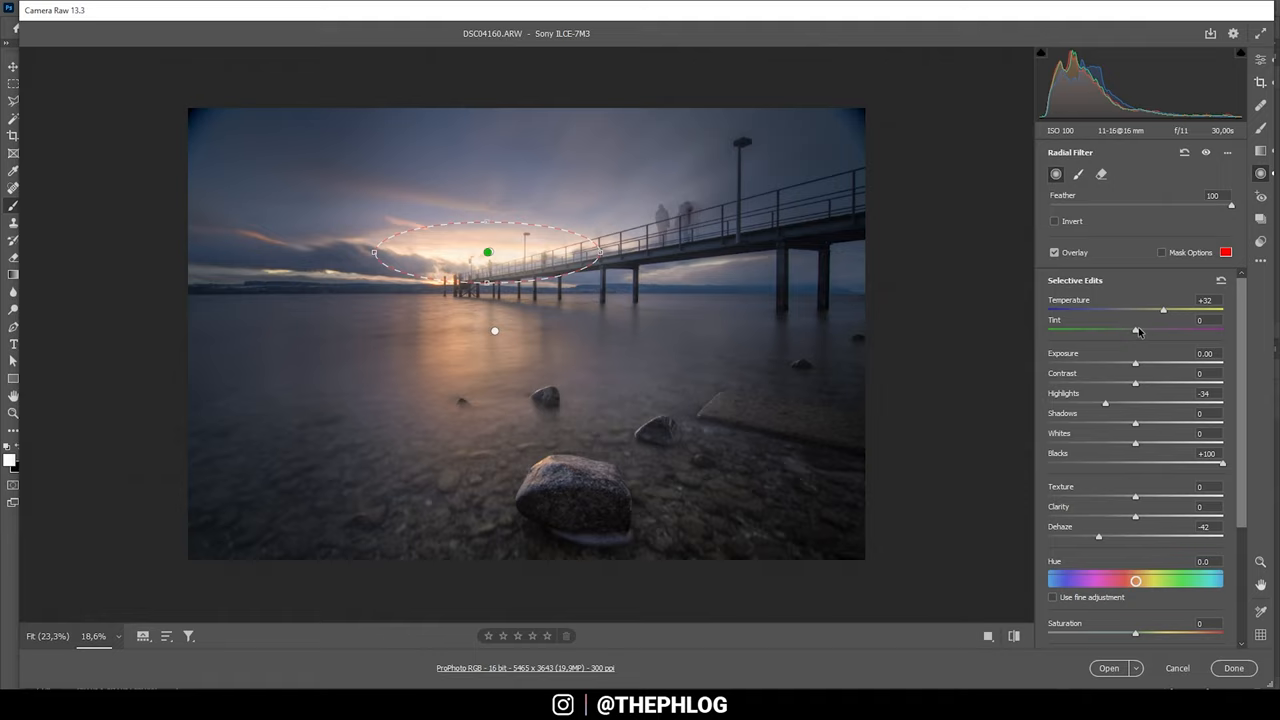
{"action": "left_click_drag", "start_coordinate": [1136, 330], "coordinate": [1220, 330]}
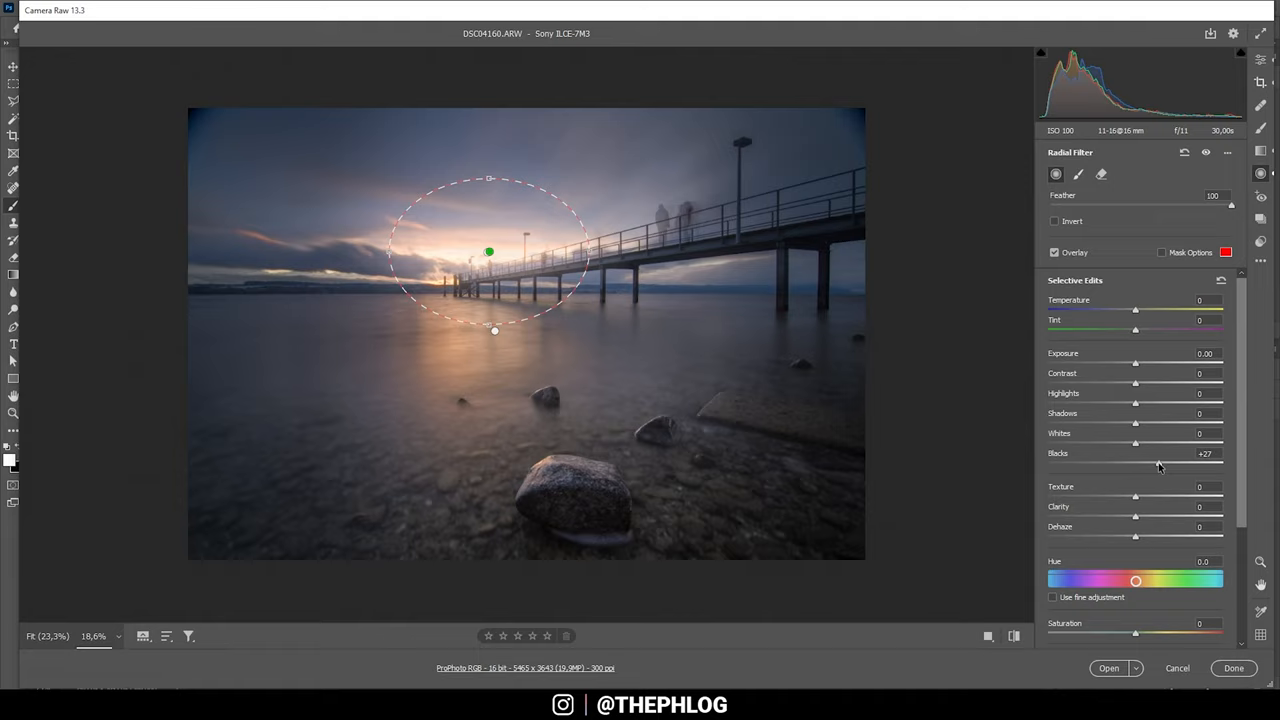
{"action": "left_click_drag", "start_coordinate": [1136, 466], "coordinate": [1186, 466]}
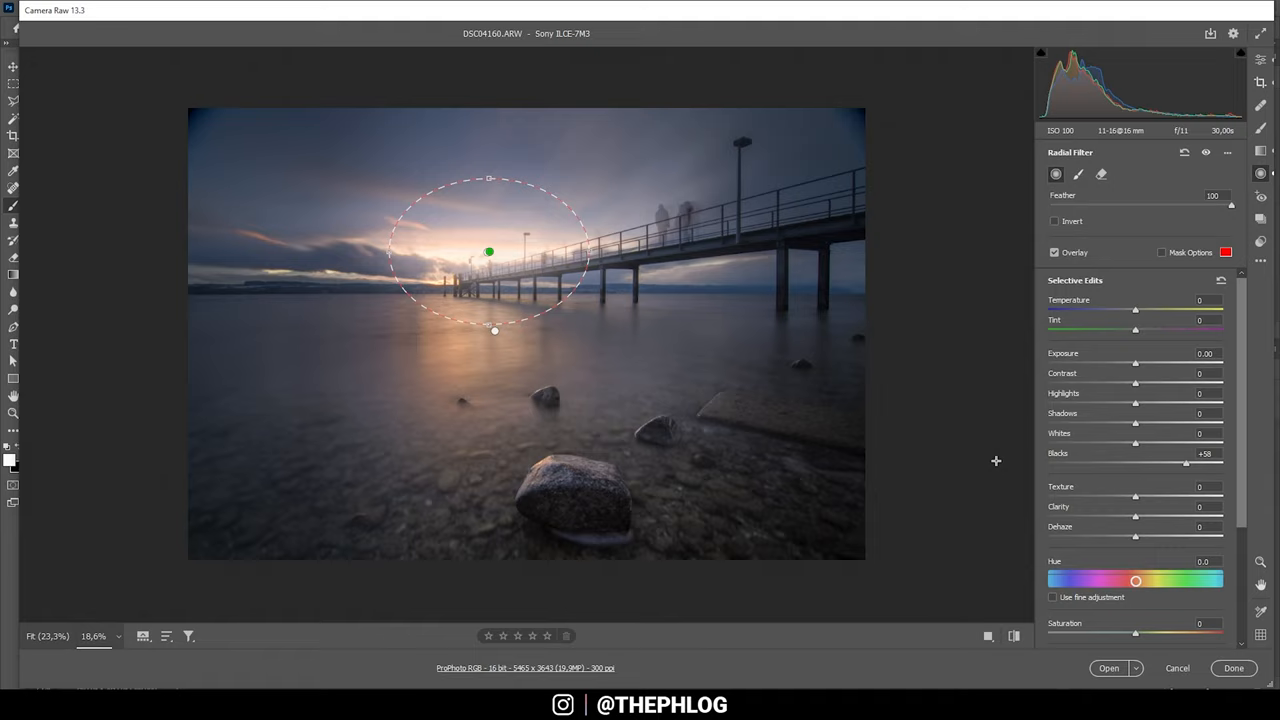
{"action": "left_click_drag", "start_coordinate": [1136, 310], "coordinate": [1150, 310]}
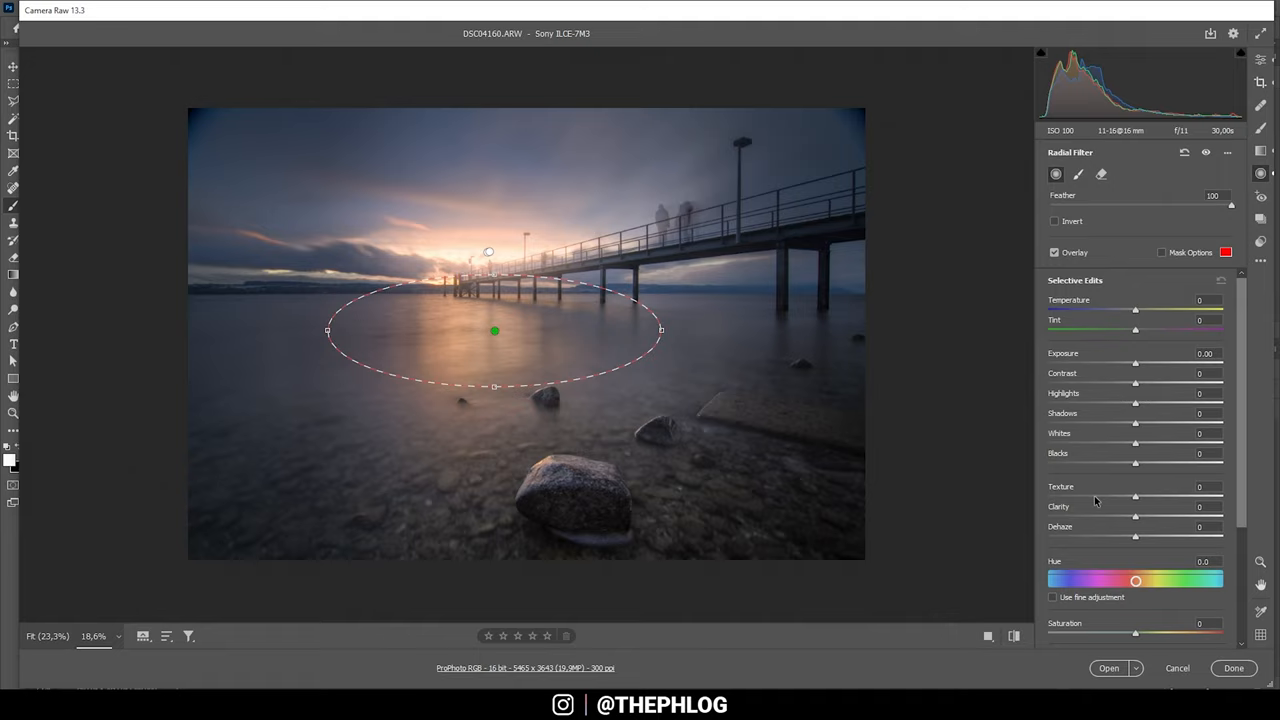
Add a wide Radial Filter over the water reflection with higher Whites and Clarity.
{"action": "left_click_drag", "start_coordinate": [1136, 444], "coordinate": [1210, 444]}
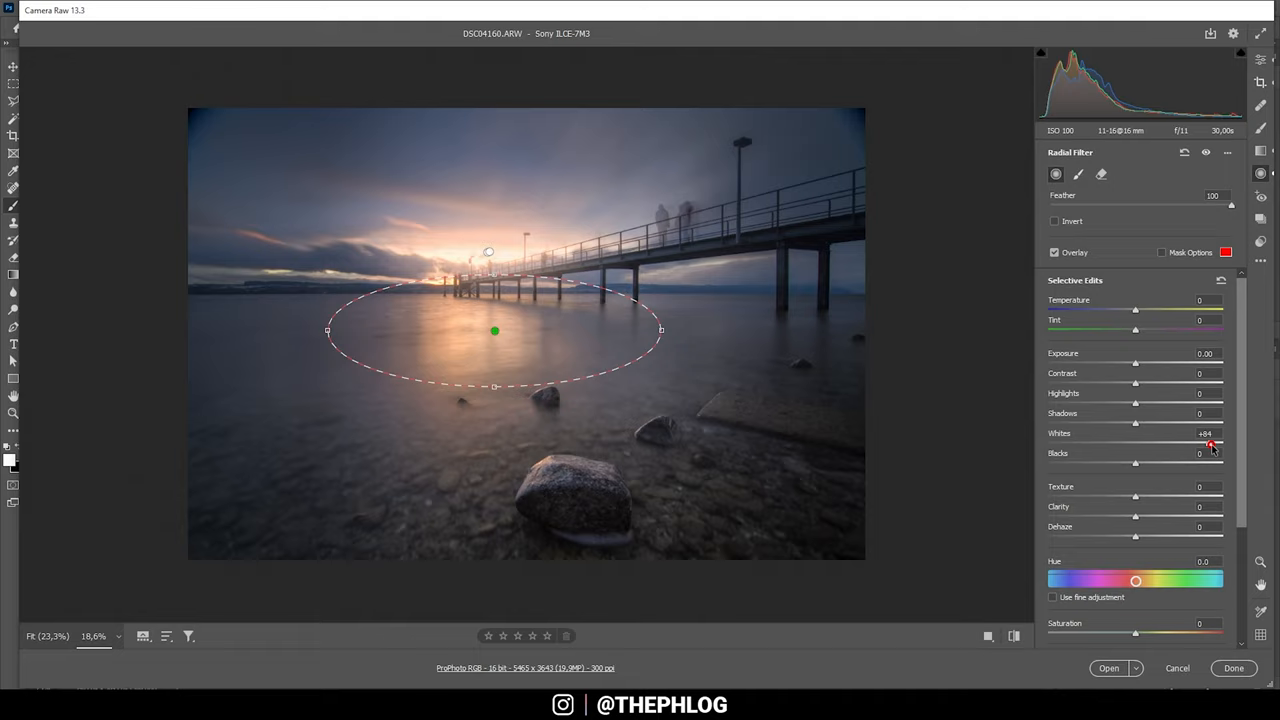
{"action": "left_click_drag", "start_coordinate": [1136, 516], "coordinate": [1160, 516]}
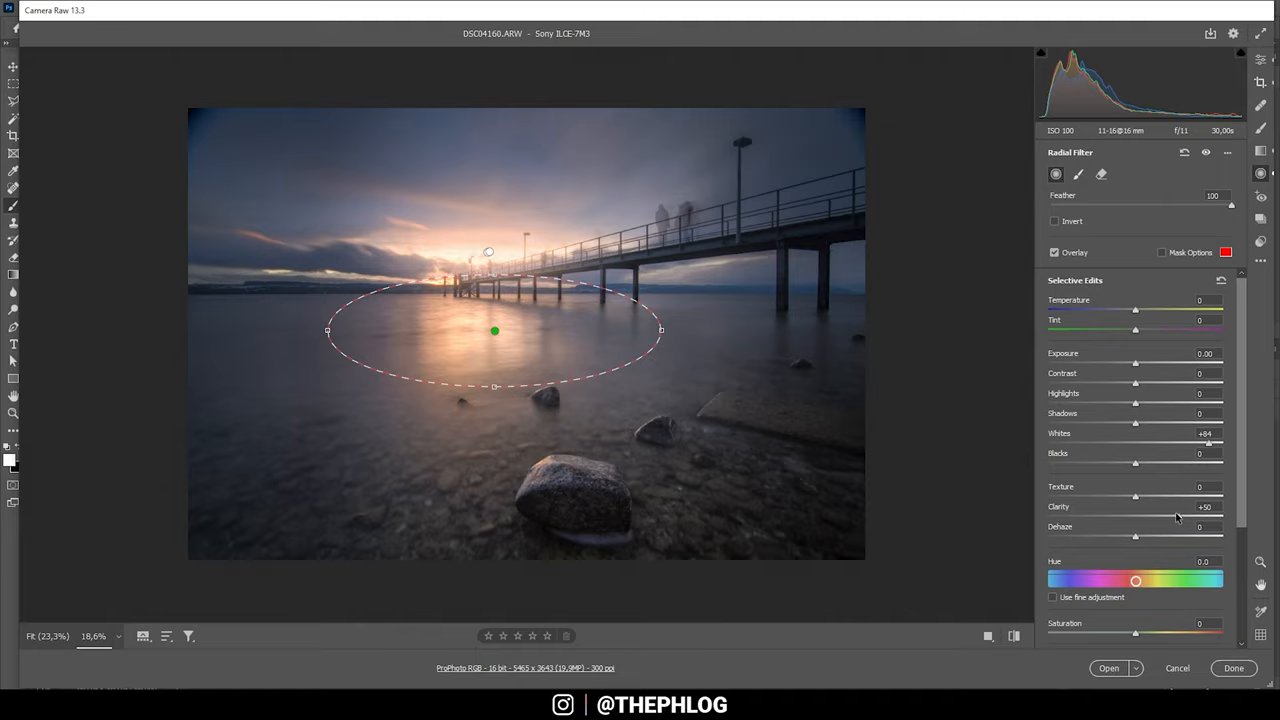
{"action": "left_click_drag", "start_coordinate": [1136, 310], "coordinate": [1136, 310]}
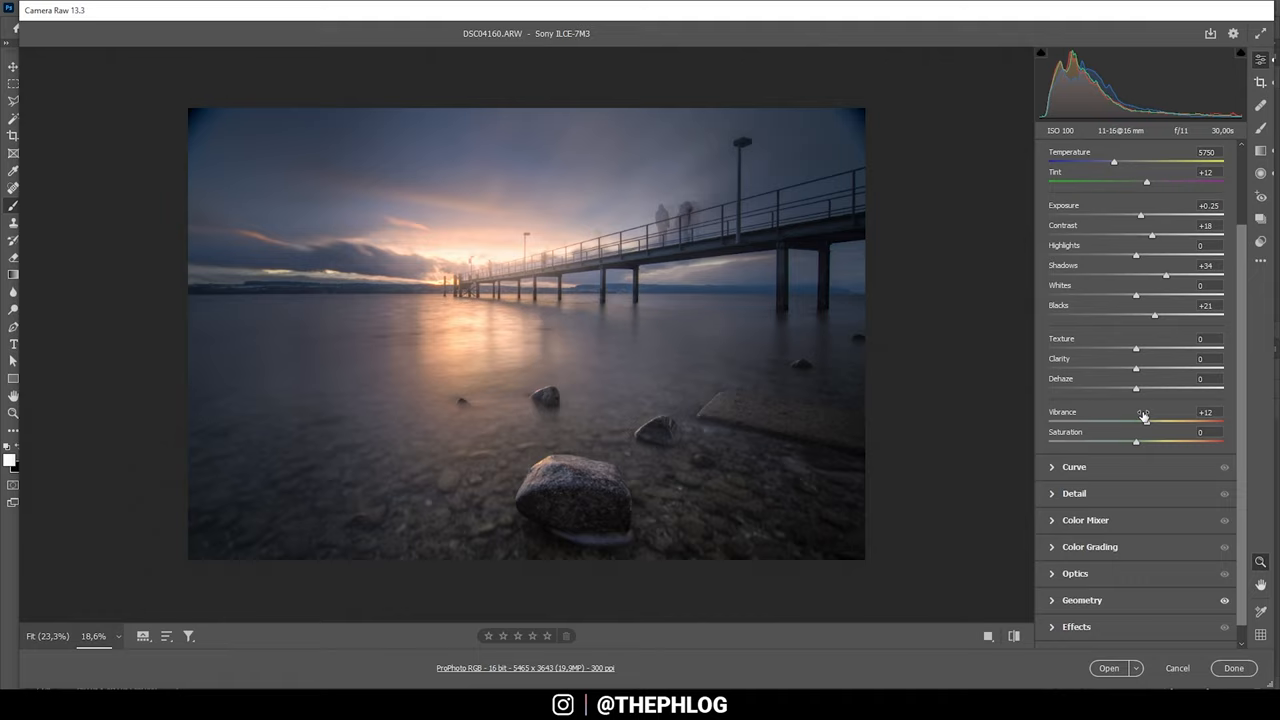
In Color Grading, pull the Highlights and Midtones wheels toward warm orange and raise Saturation.
{"action": "left_click", "coordinate": [1090, 312]}
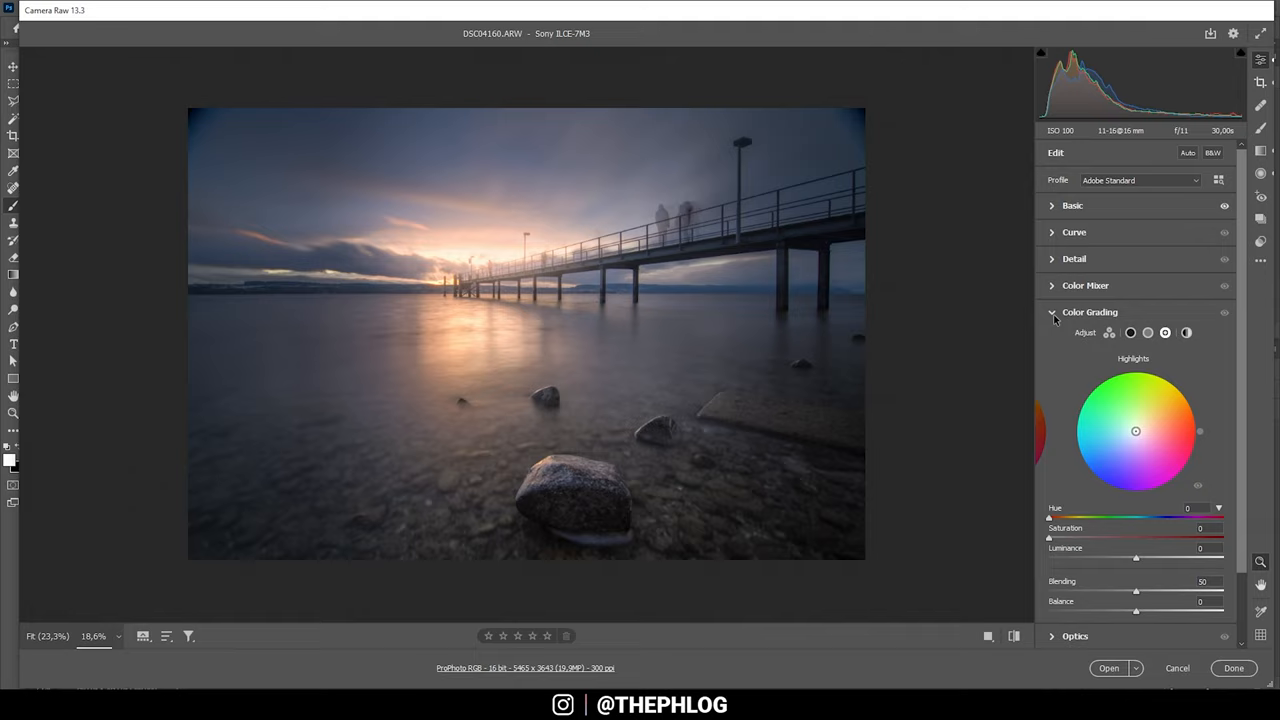
{"action": "left_click_drag", "start_coordinate": [1136, 432], "coordinate": [1188, 396]}
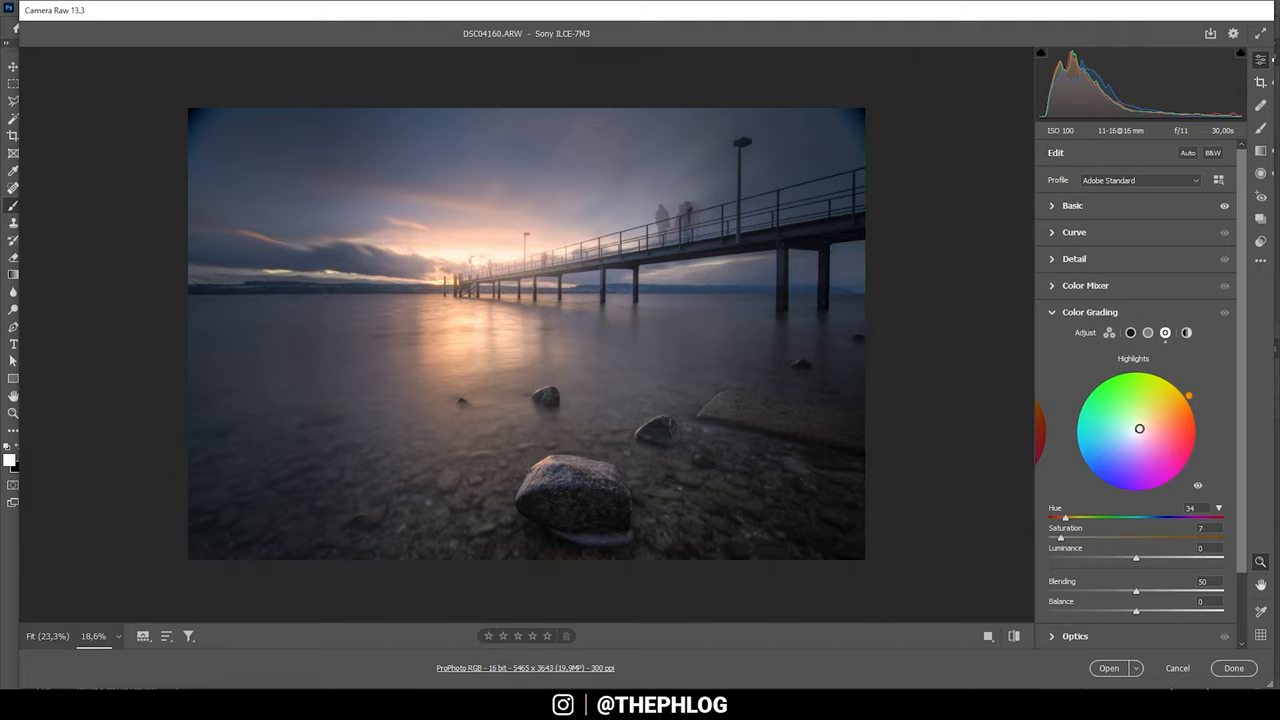
{"action": "left_click_drag", "start_coordinate": [1140, 428], "coordinate": [1148, 414]}
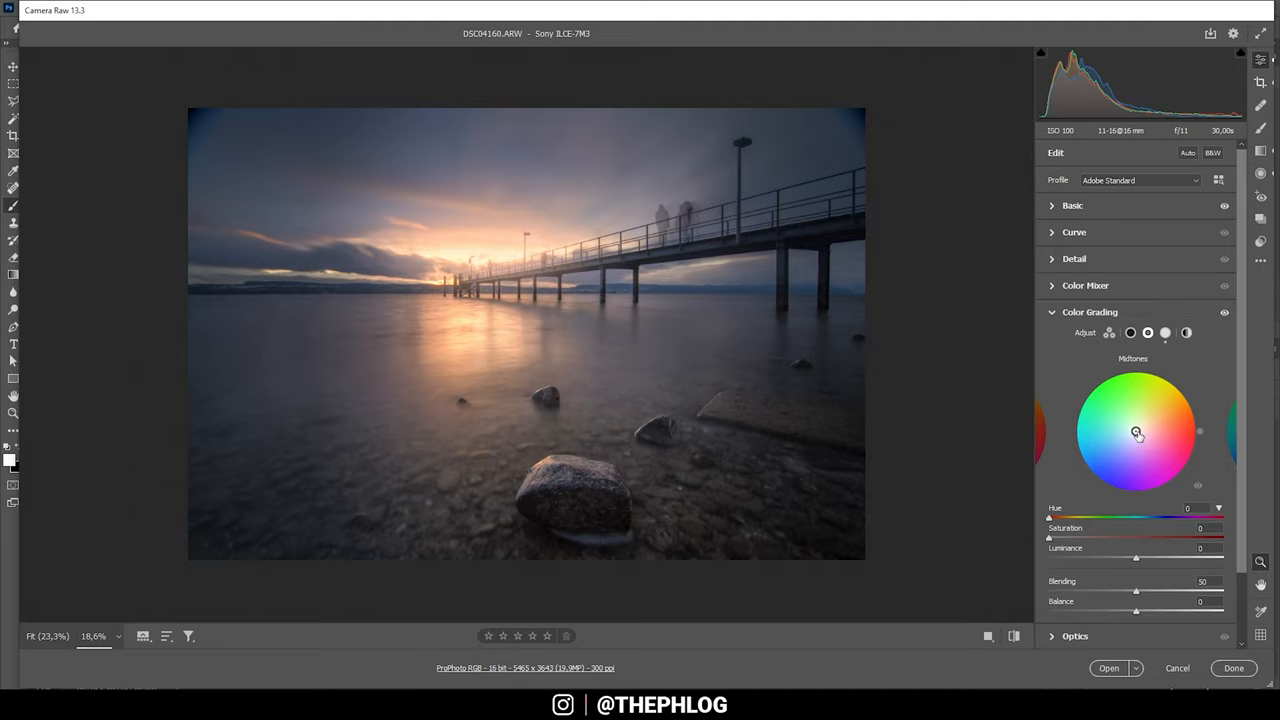
{"action": "left_click_drag", "start_coordinate": [1136, 432], "coordinate": [1142, 424]}
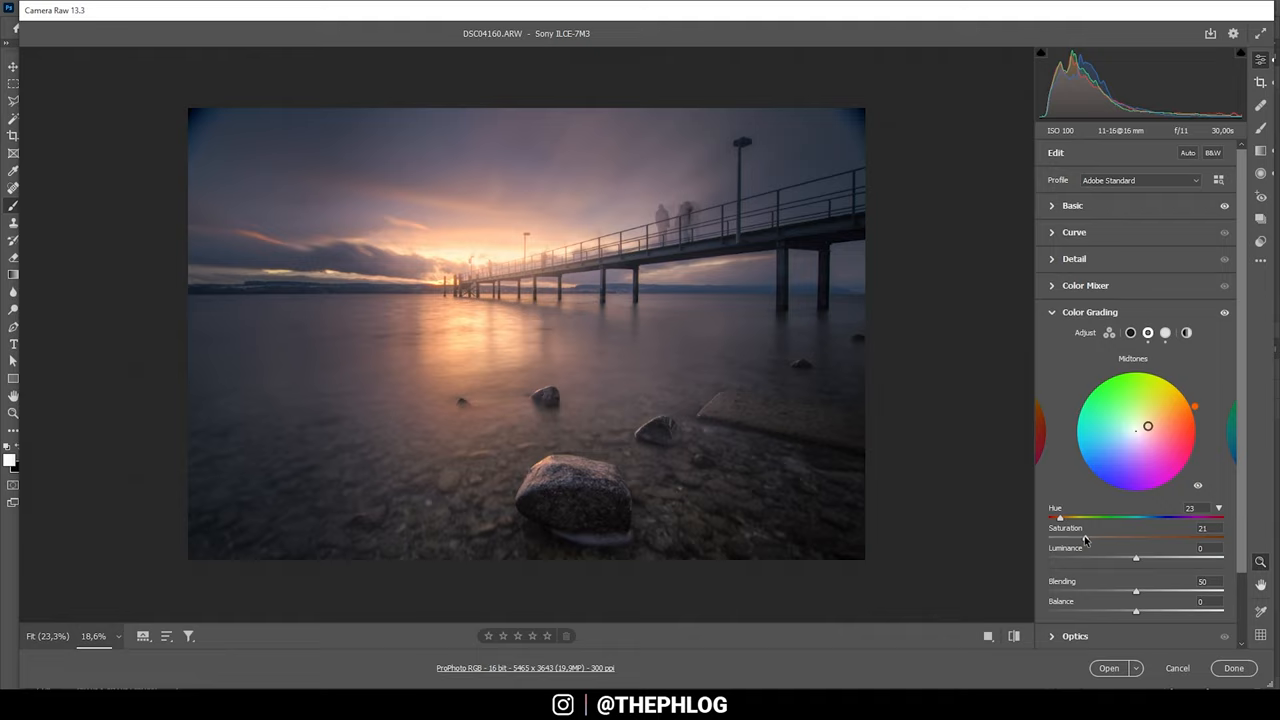
{"action": "left_click", "coordinate": [1130, 332]}
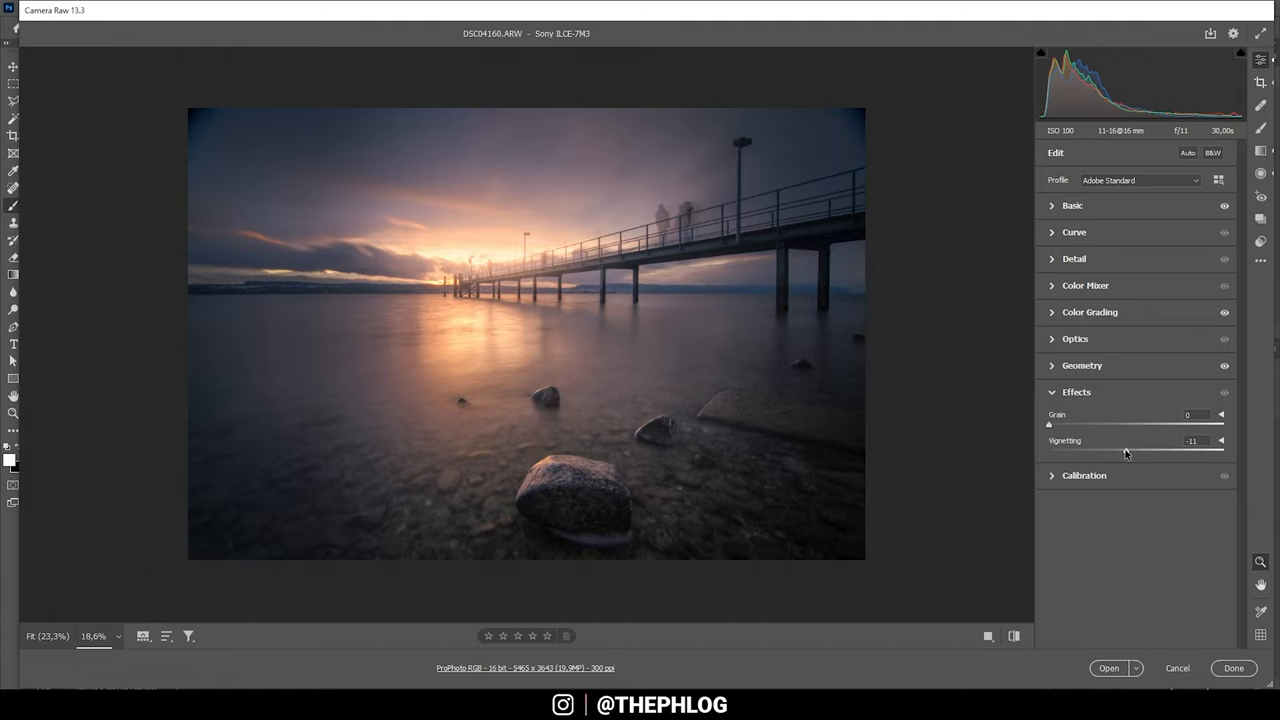
Move Vignetting to a small negative value to slightly darken the edges.
{"action": "left_click", "coordinate": [1074, 258]}
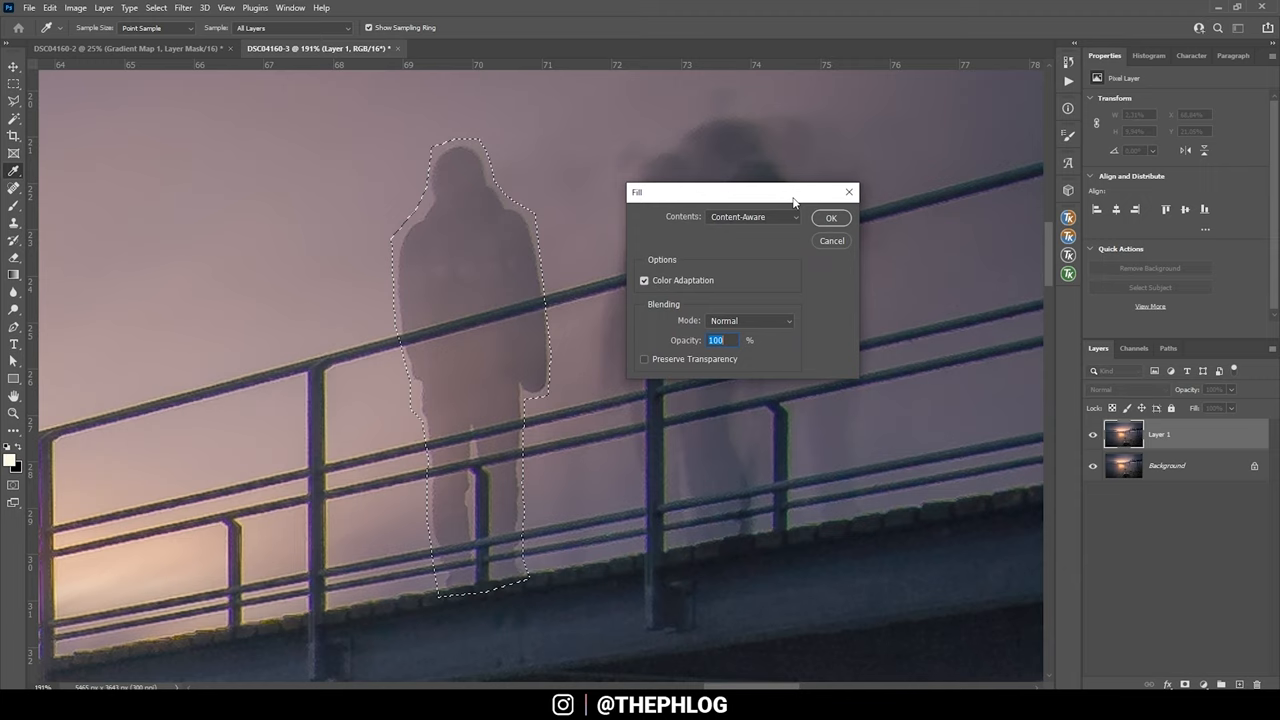
Confirm the Content-Aware Fill so the blurred figure is replaced with matching background.
{"action": "left_click", "coordinate": [832, 216]}
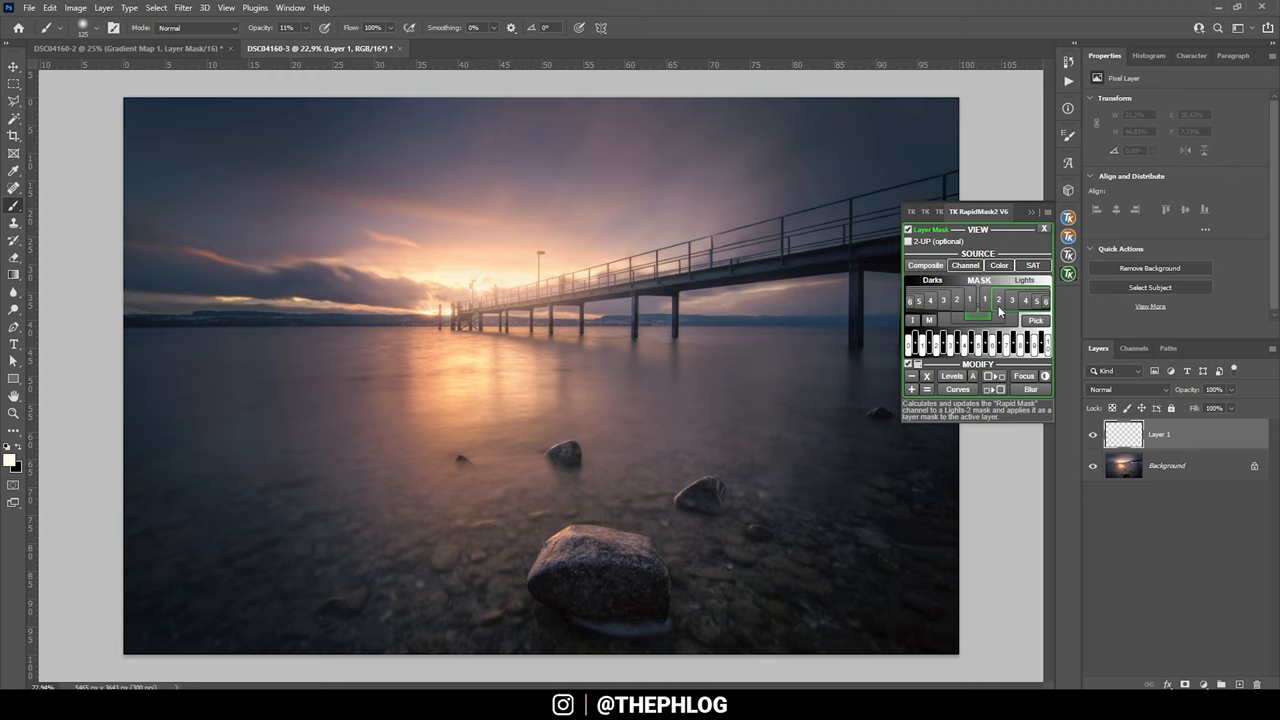
Set Layer 1's blend mode to Overlay in the Layers panel.
{"action": "left_click", "coordinate": [998, 276]}
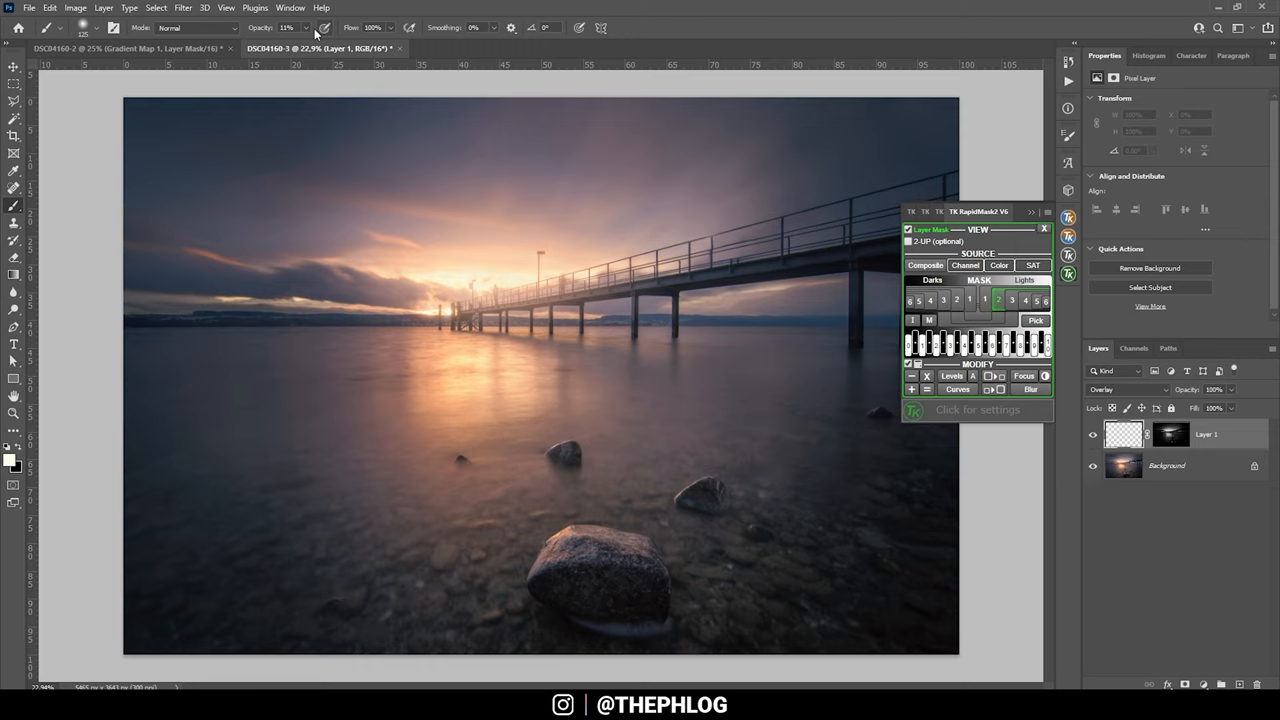
{"action": "left_click", "coordinate": [584, 556]}
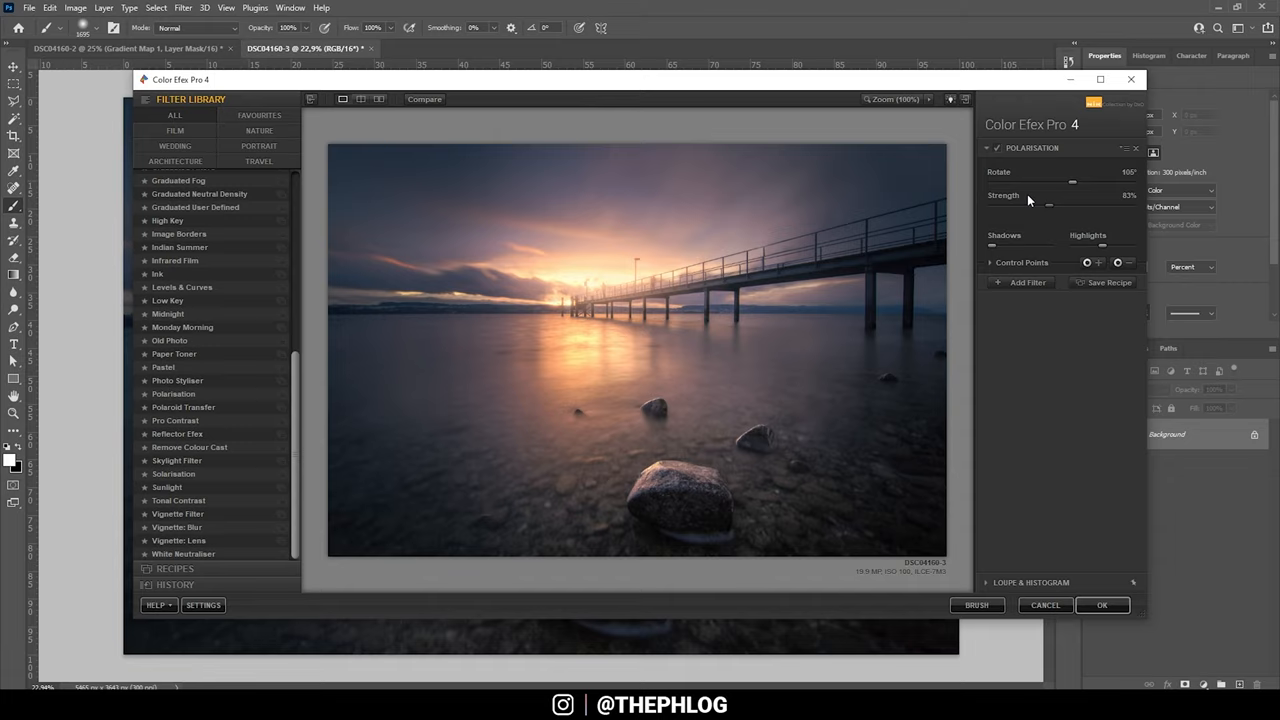
Apply the Skylight Filter and lower its Strength slightly.
{"action": "left_click", "coordinate": [176, 460]}
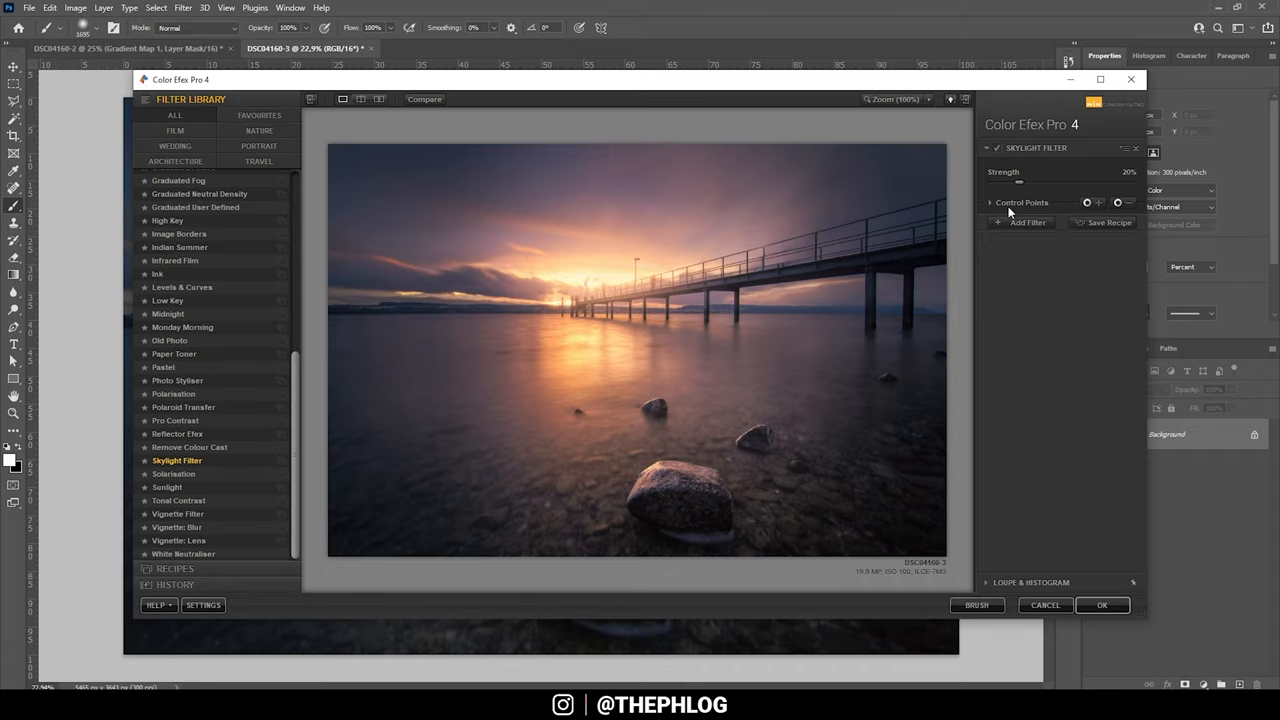
{"action": "left_click_drag", "start_coordinate": [1020, 180], "coordinate": [1004, 180]}
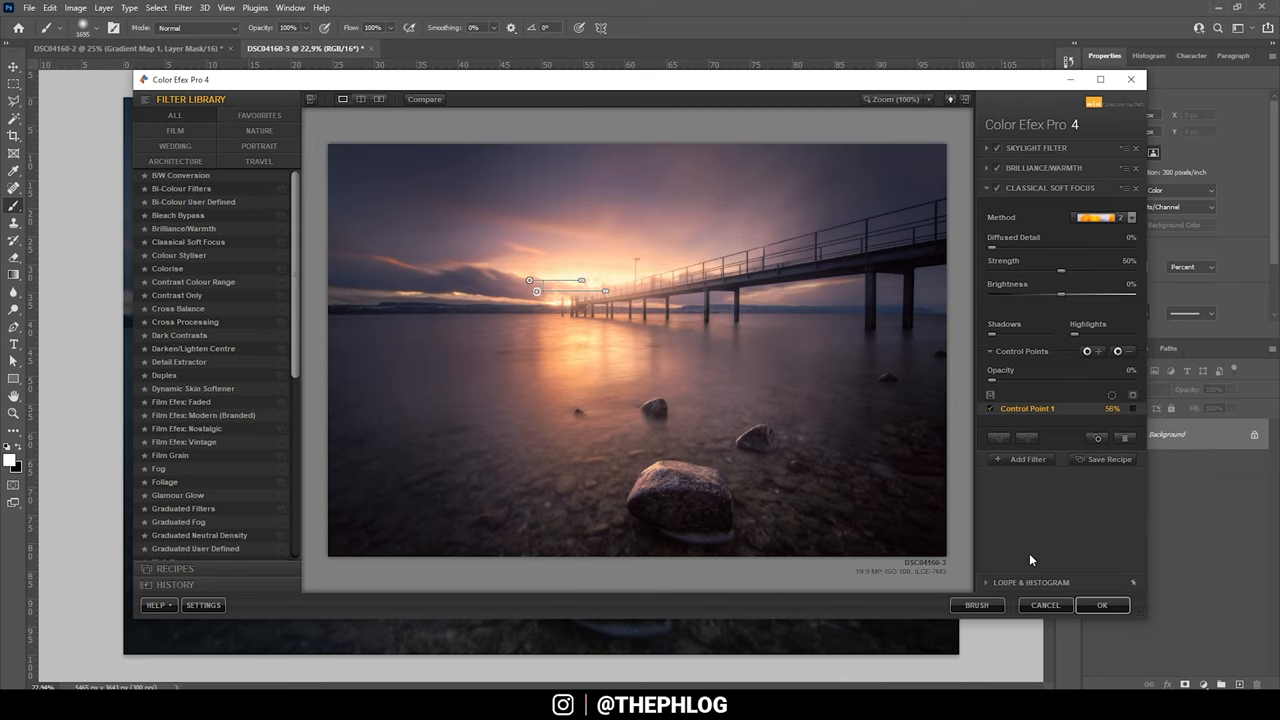
Apply the stacked Color Efex Pro 4 filters as a new Photoshop layer.
{"action": "left_click", "coordinate": [1102, 604]}
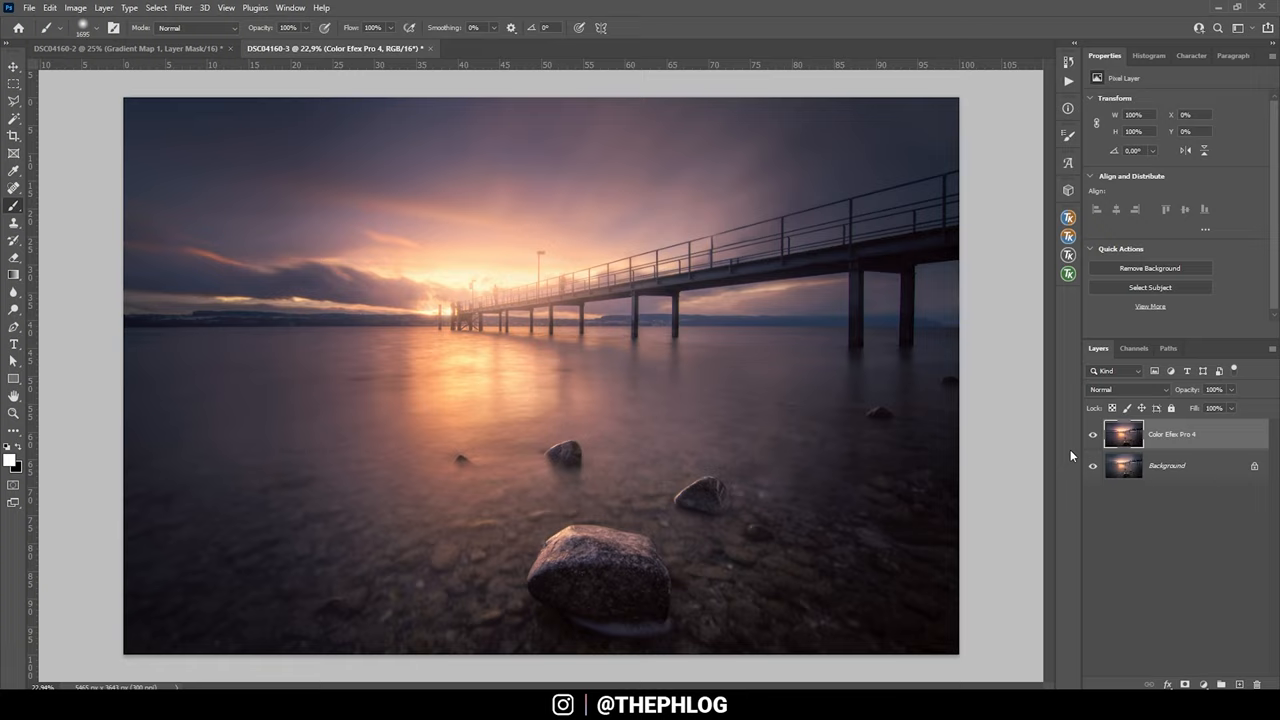